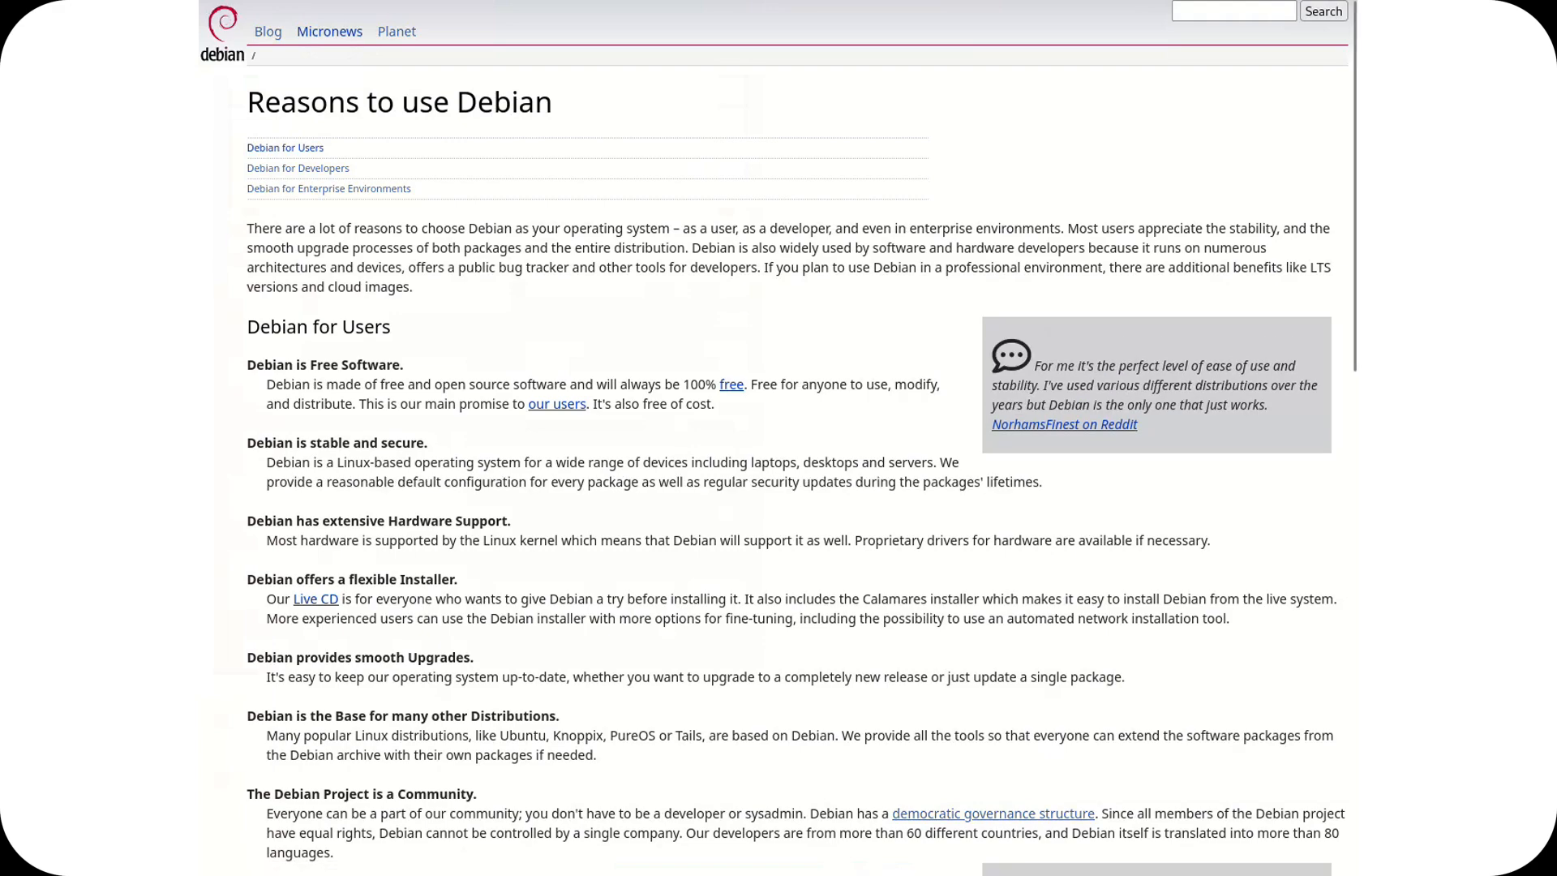
Browse the Debian homepage, then read down the Micronews feed.
{"action": "scroll", "scroll_direction": "down", "scroll_amount": 3}
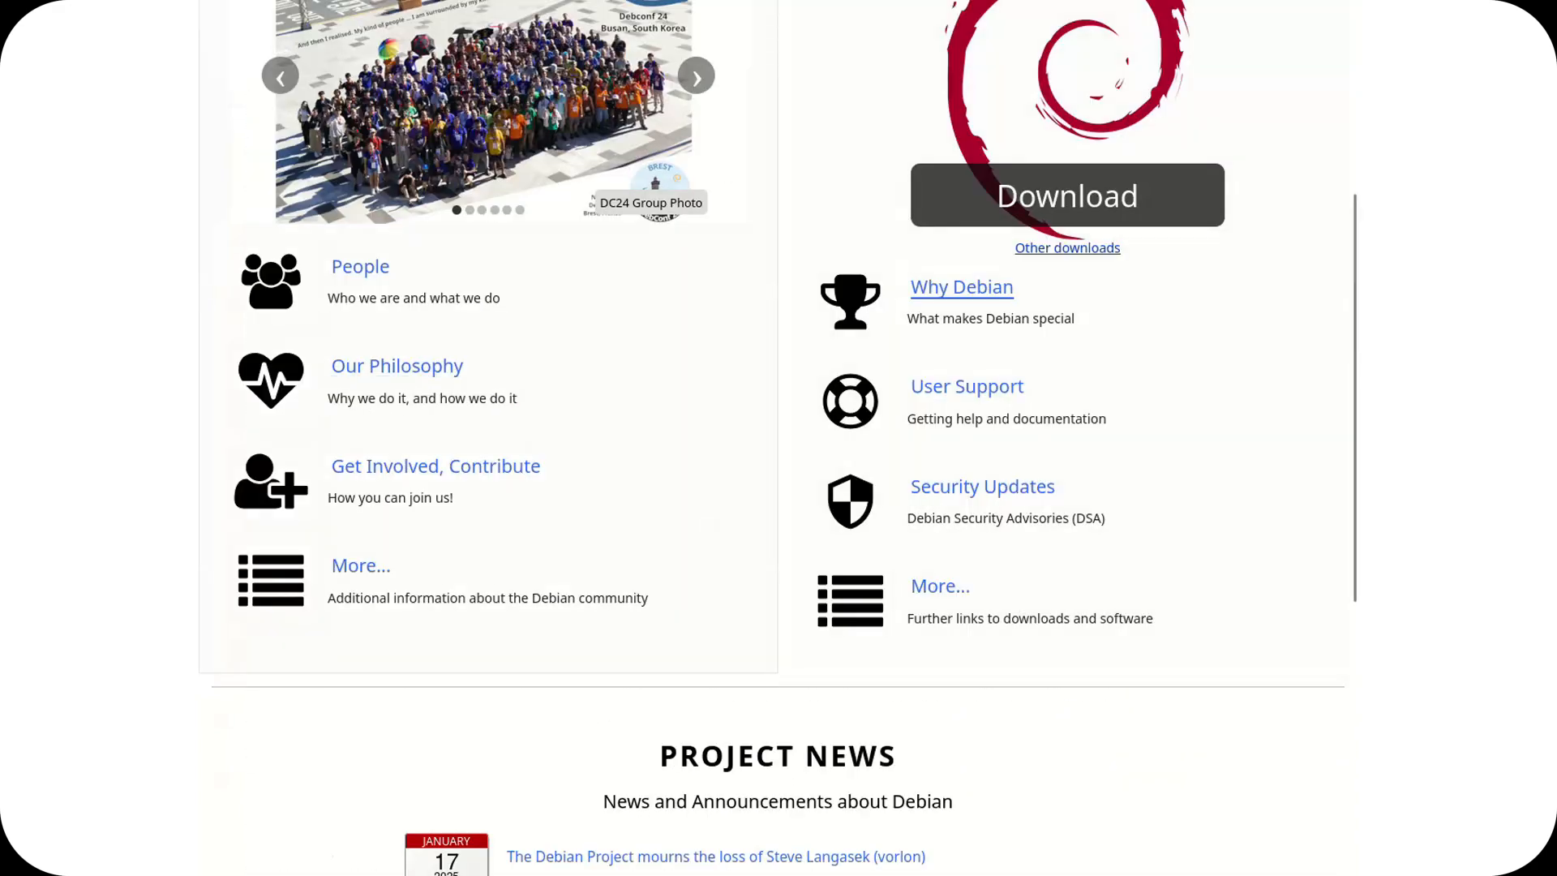
{"action": "scroll", "scroll_direction": "up", "scroll_amount": 3}
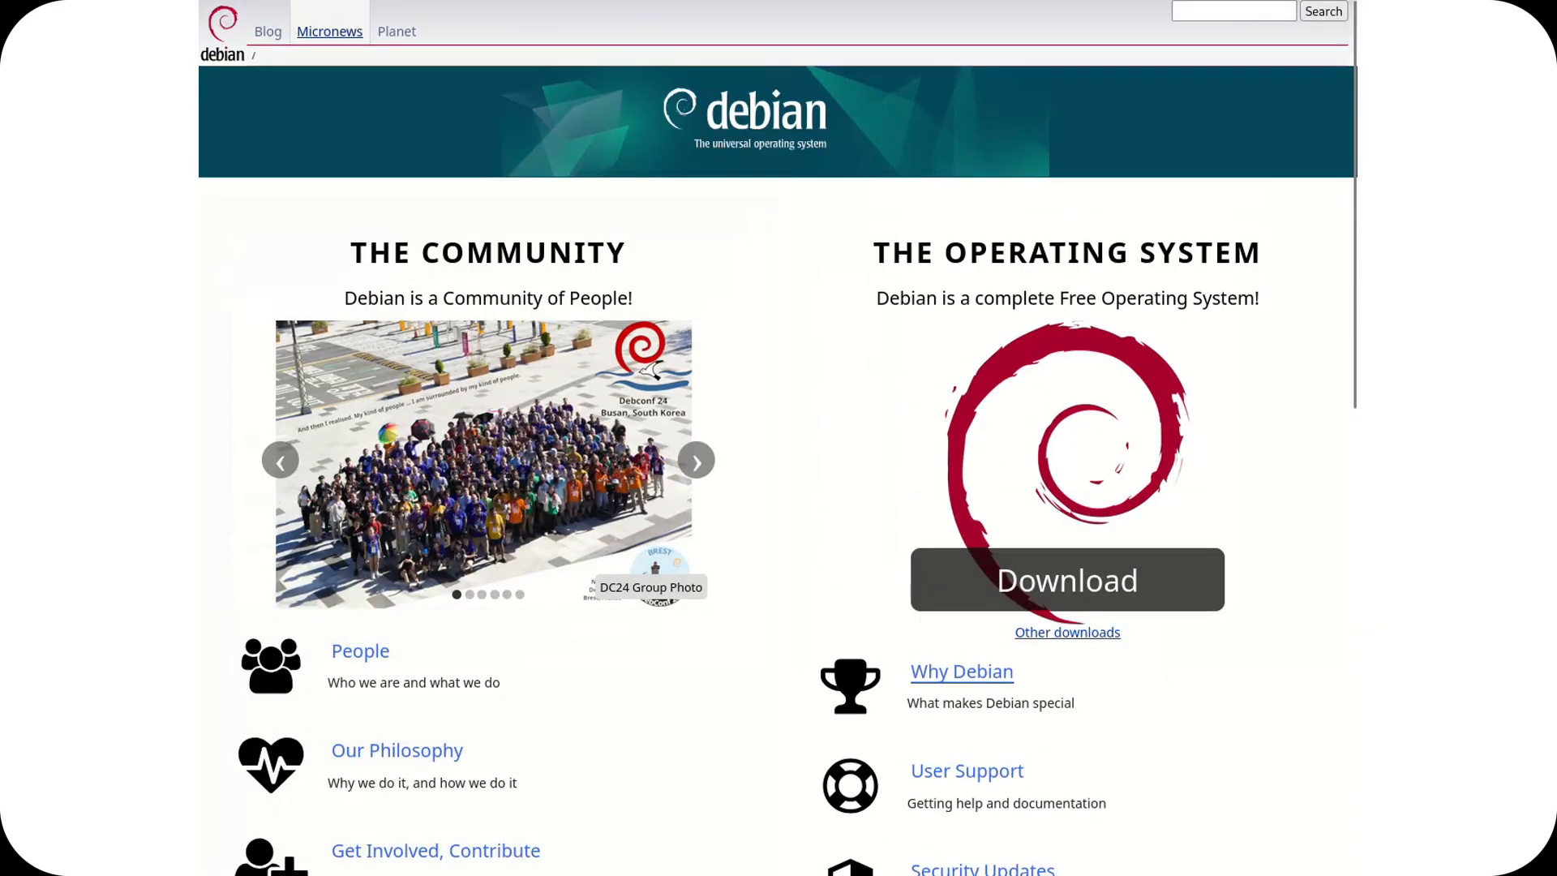
{"action": "left_click", "coordinate": [329, 31]}
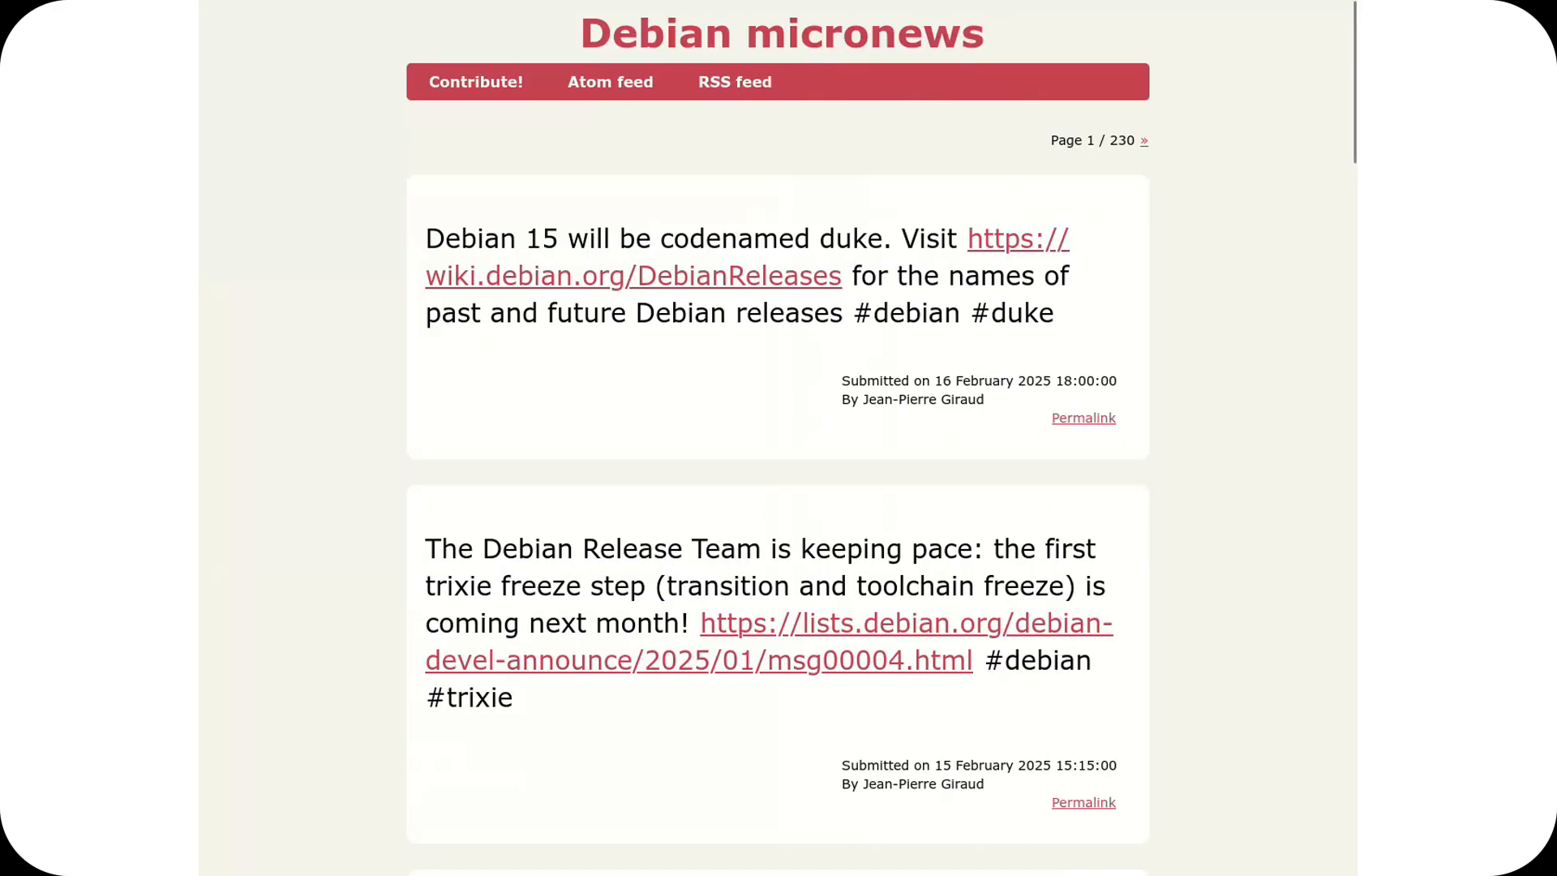
{"action": "scroll", "scroll_direction": "down", "scroll_amount": 3}
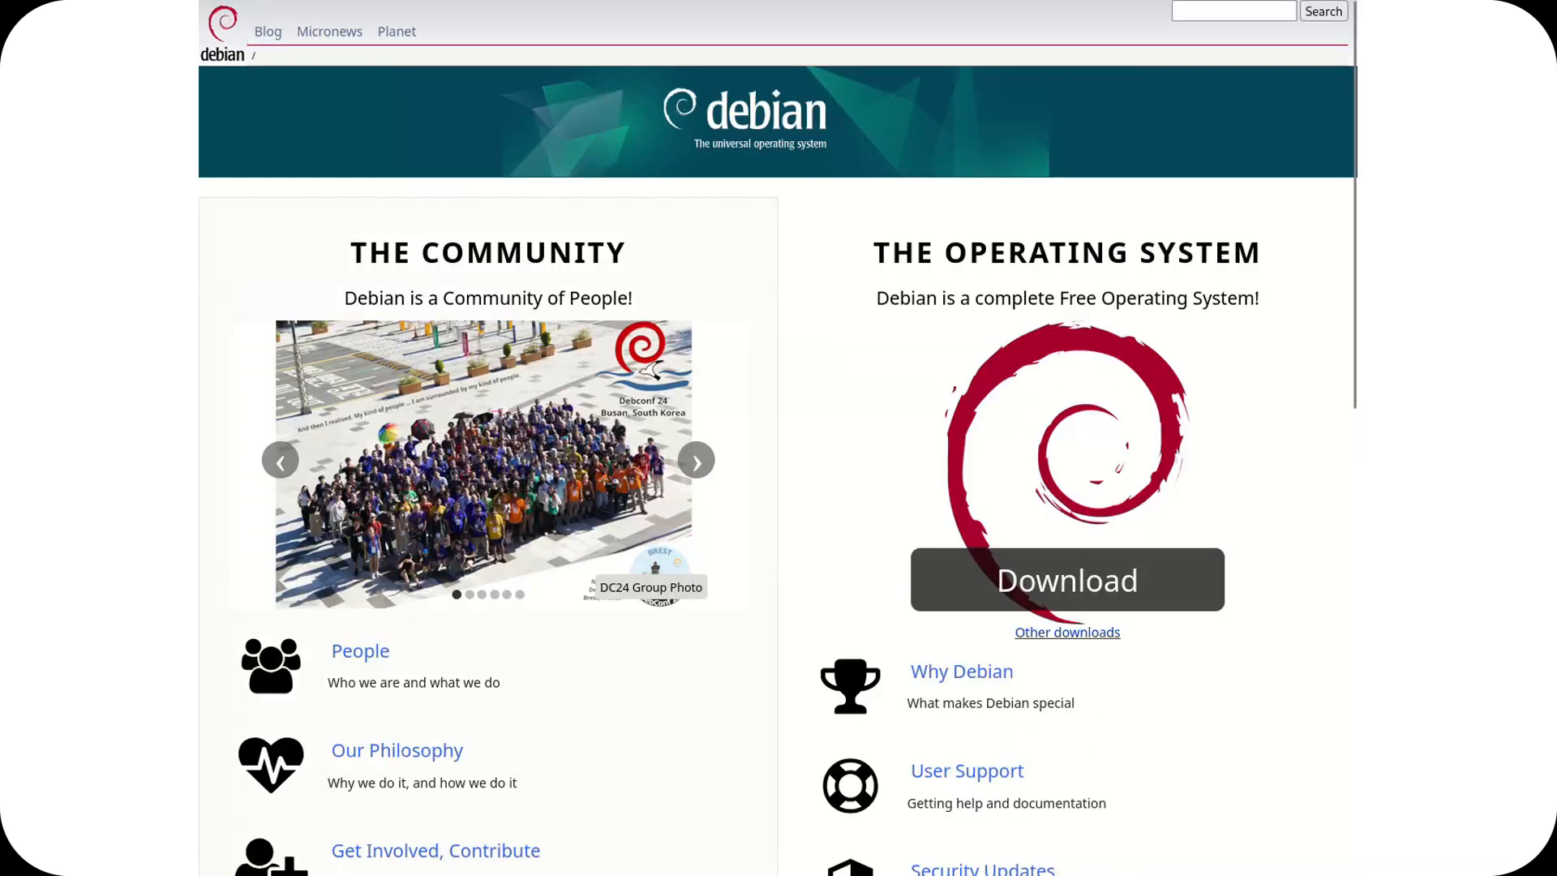
{"action": "scroll", "scroll_direction": "down", "scroll_amount": 3}
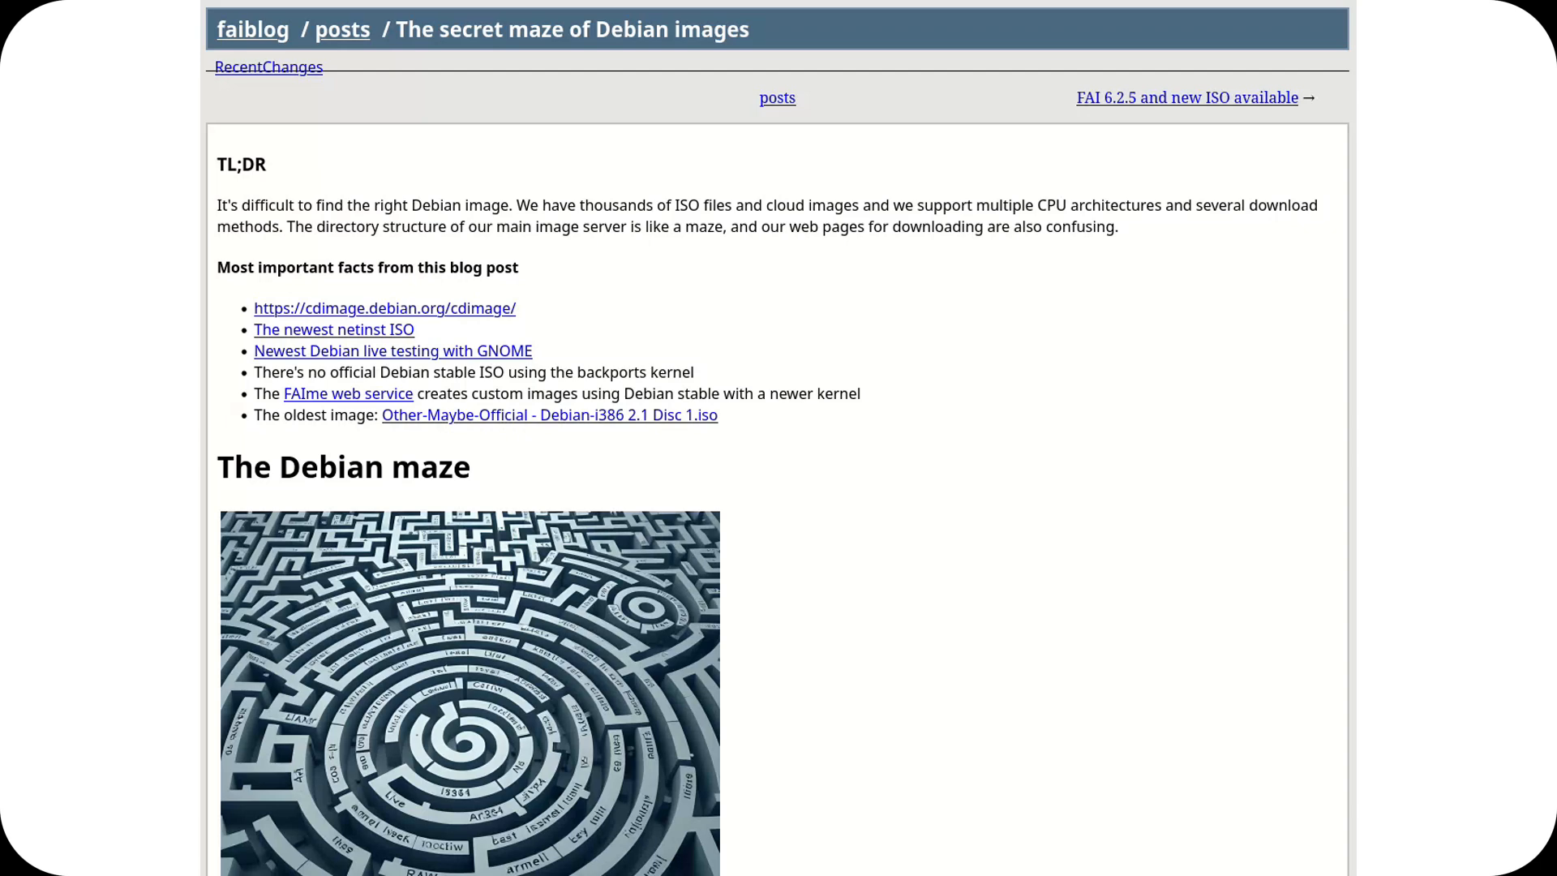
Read through the FAI Debian maze post and follow its cdimage release/12.9.0/ link.
{"action": "scroll", "scroll_direction": "down", "scroll_amount": 3}
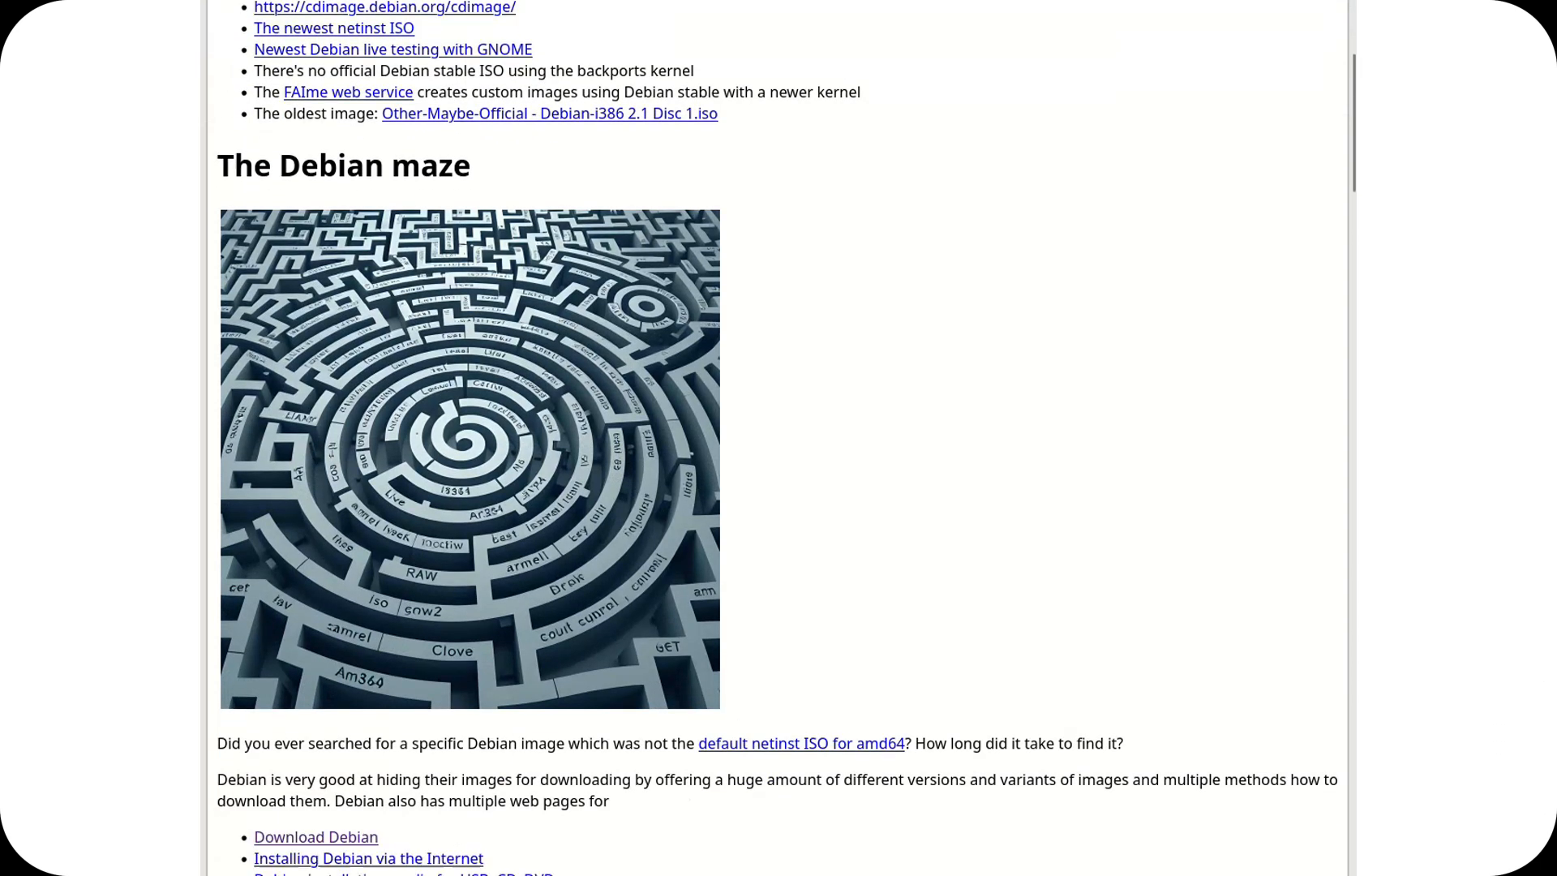
{"action": "scroll", "scroll_direction": "down", "scroll_amount": 3}
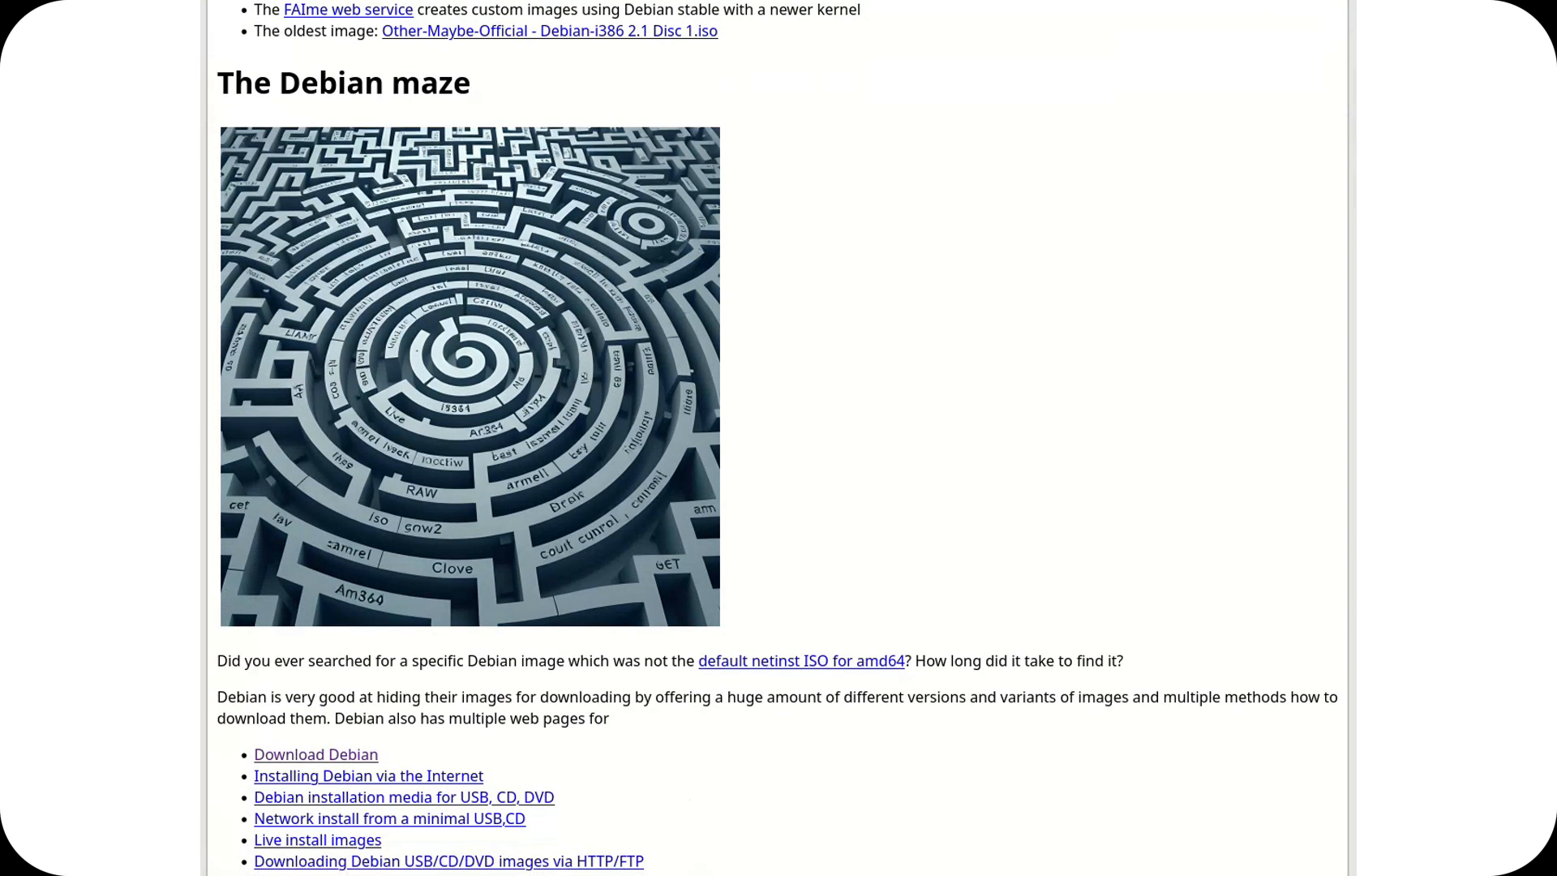
{"action": "scroll", "scroll_direction": "down", "scroll_amount": 3}
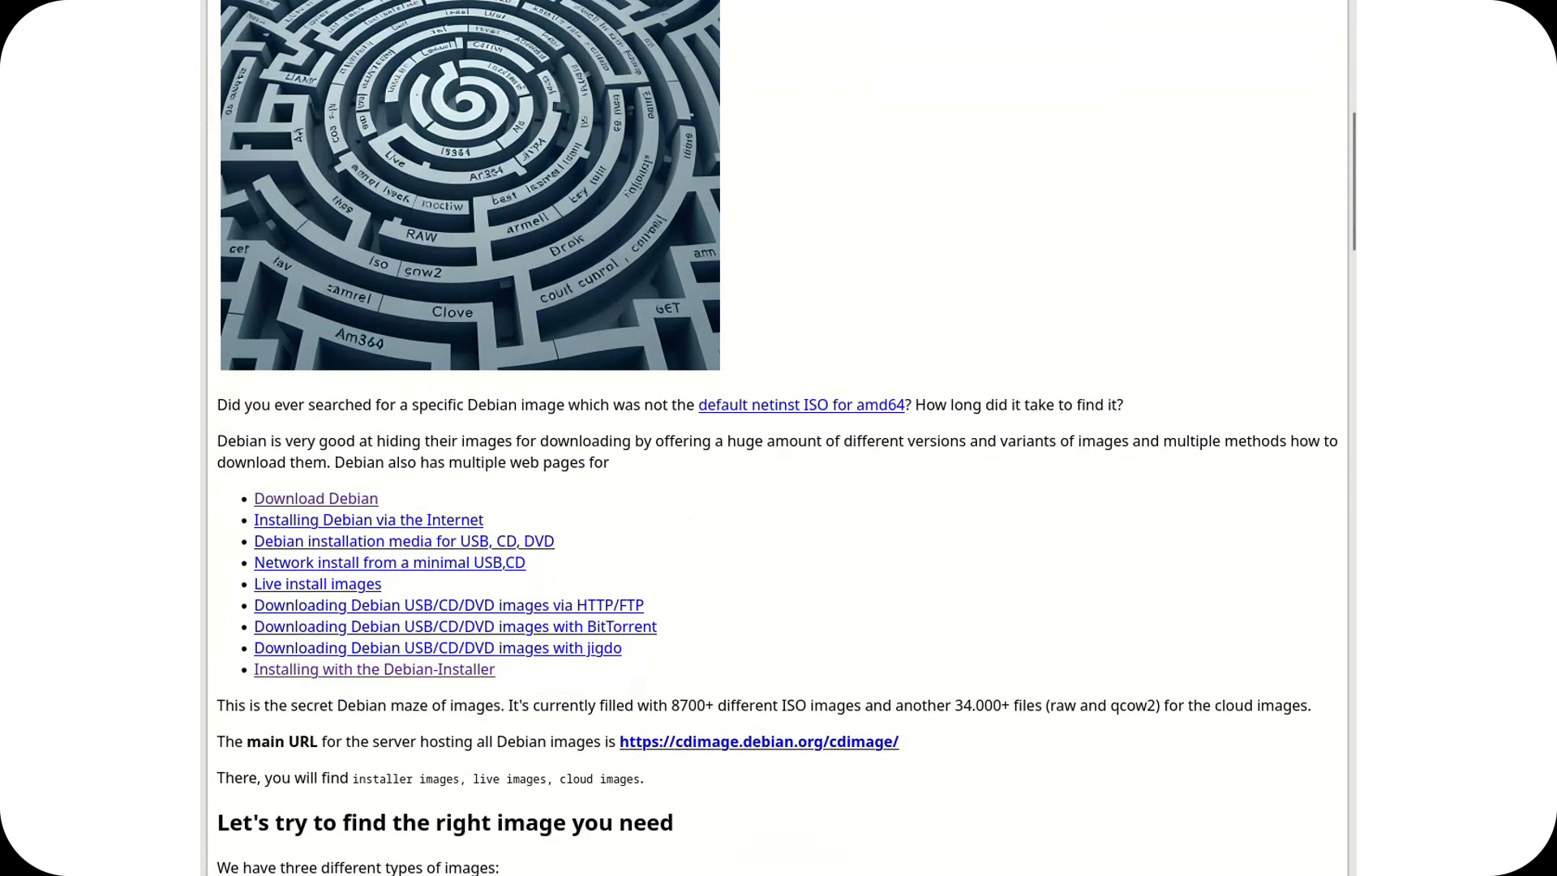
{"action": "scroll", "scroll_direction": "down", "scroll_amount": 3}
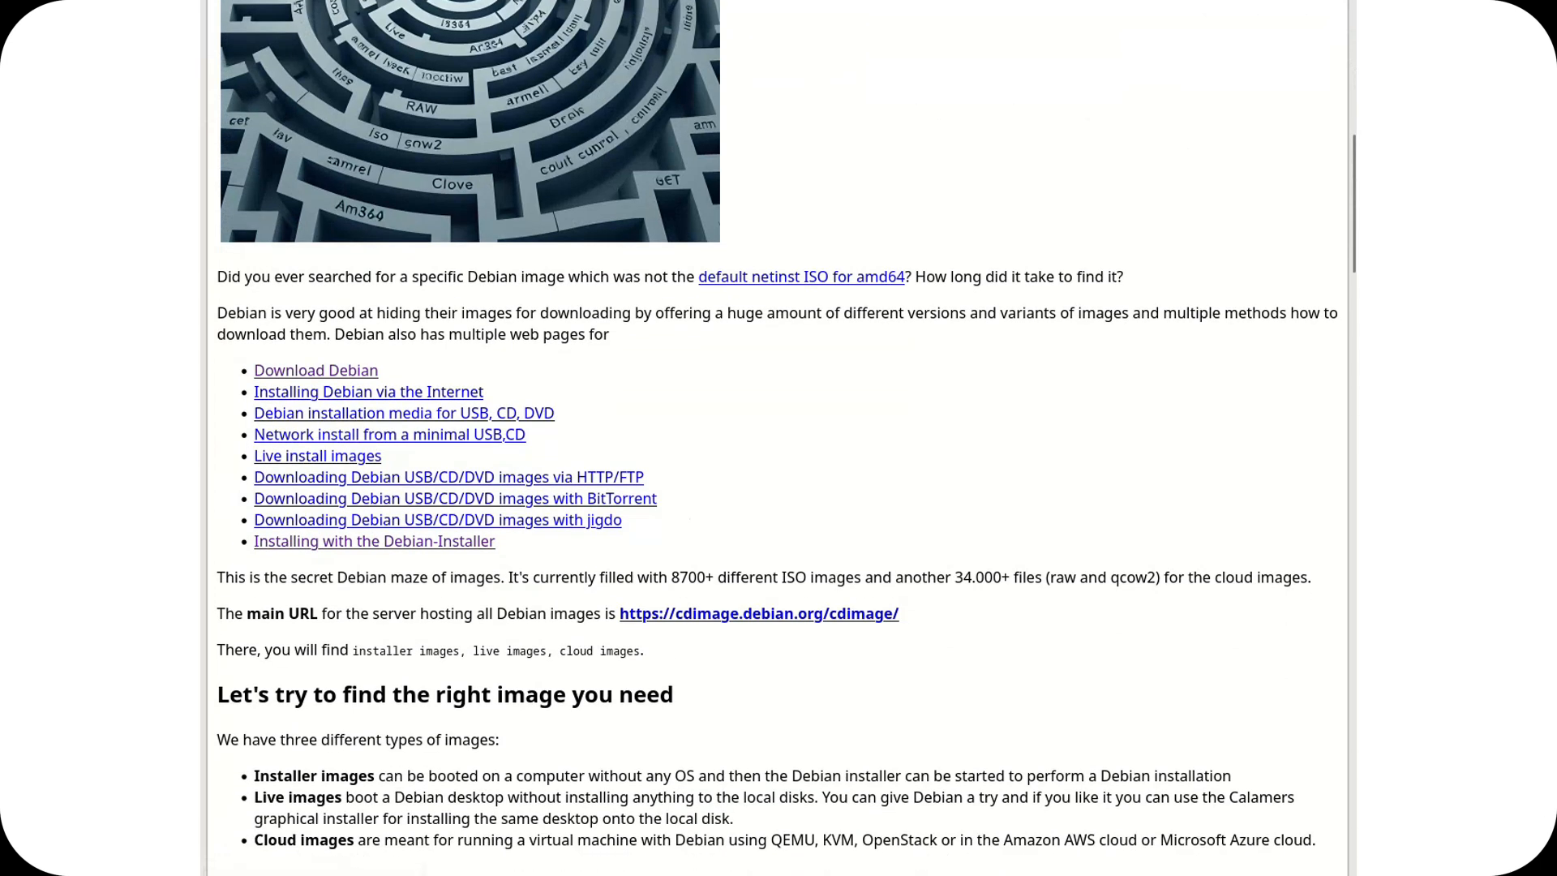
{"action": "scroll", "scroll_direction": "down", "scroll_amount": 3}
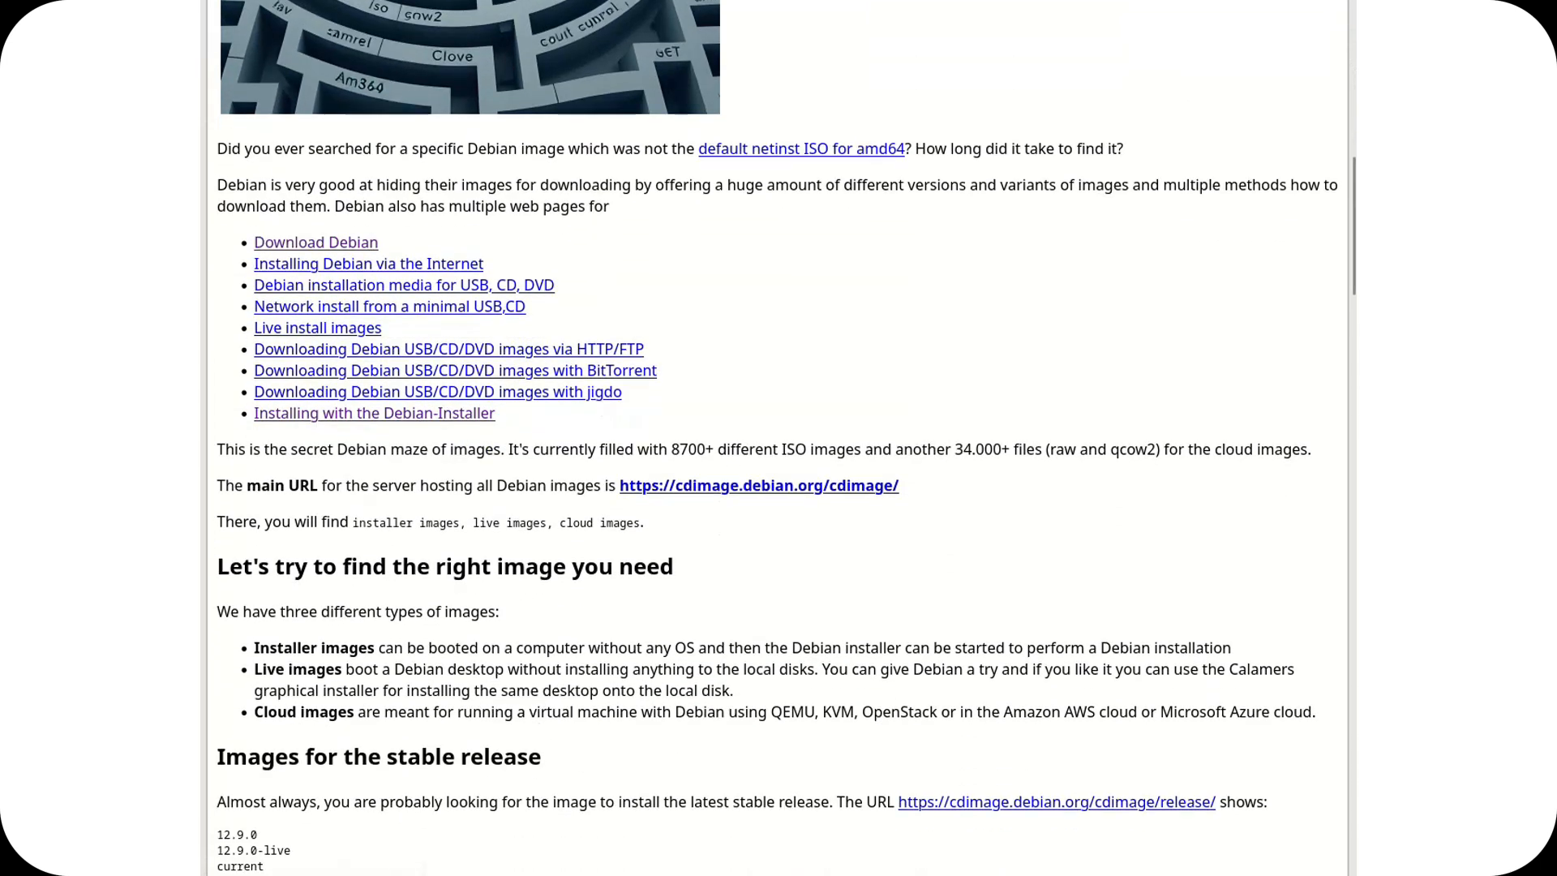
{"action": "scroll", "scroll_direction": "down", "scroll_amount": 3}
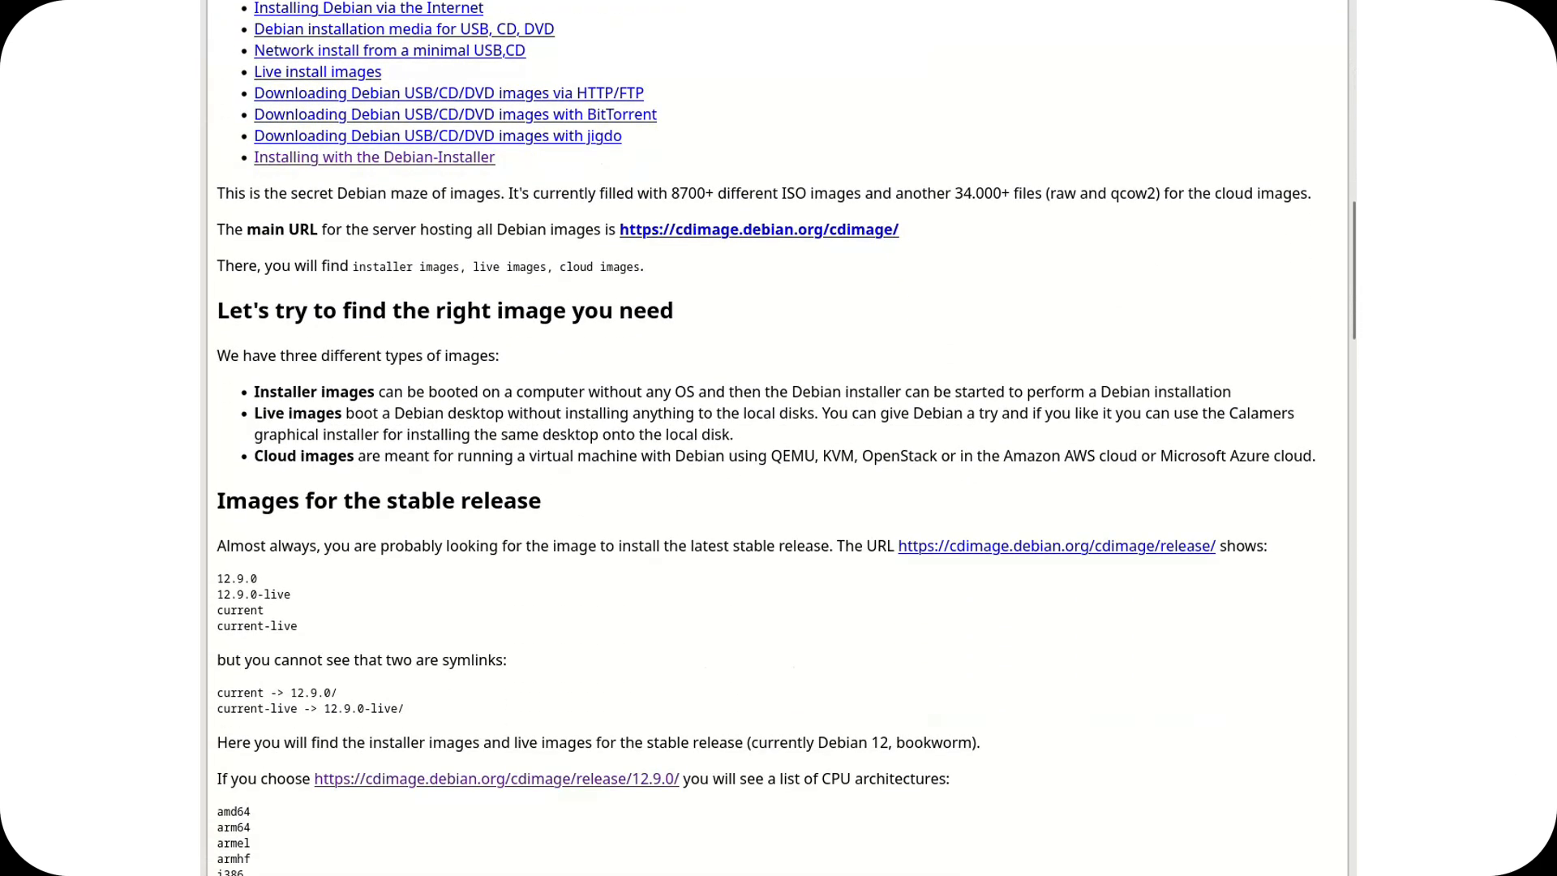
{"action": "scroll", "scroll_direction": "down", "scroll_amount": 3}
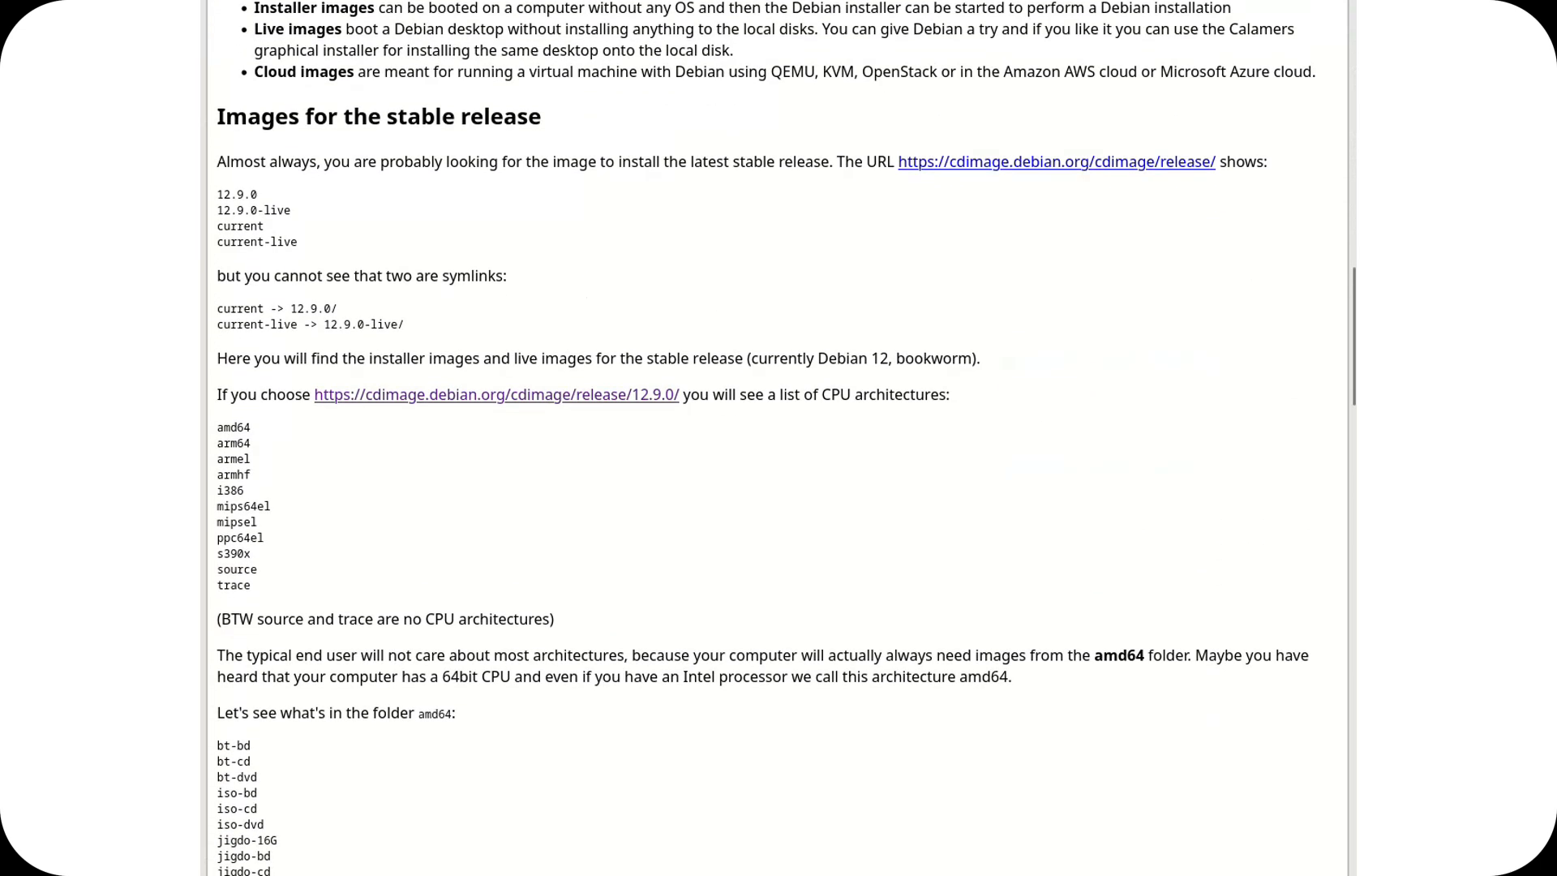
{"action": "left_click", "coordinate": [496, 394]}
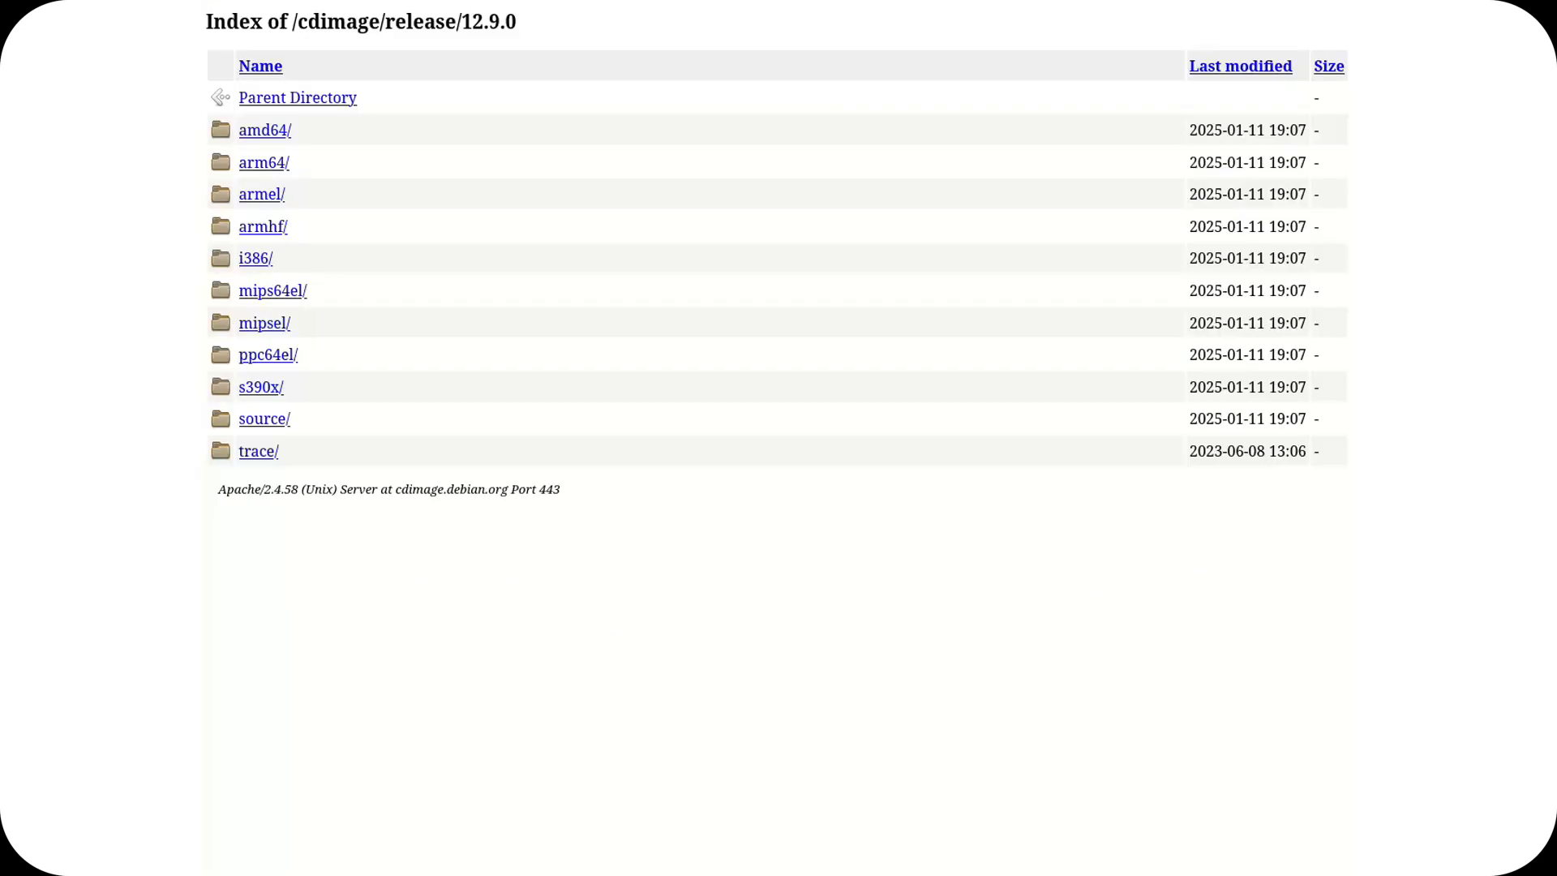
Enter the 12.9.0 amd64 folder and look through its DVD torrent and netinst image subfolders.
{"action": "left_click", "coordinate": [264, 129]}
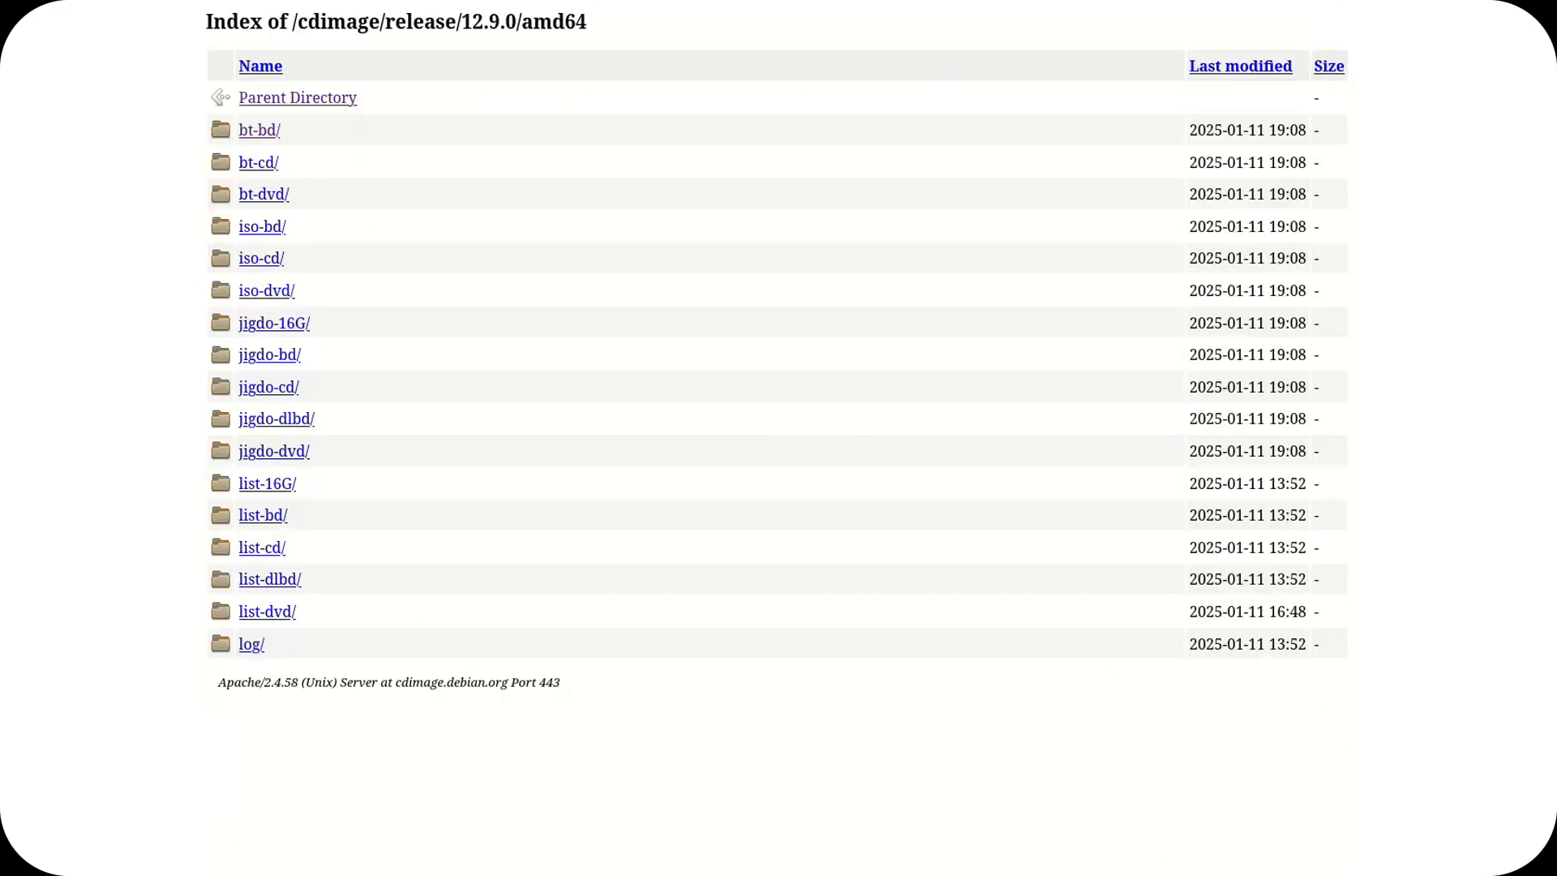
{"action": "scroll", "scroll_direction": "down", "scroll_amount": 3}
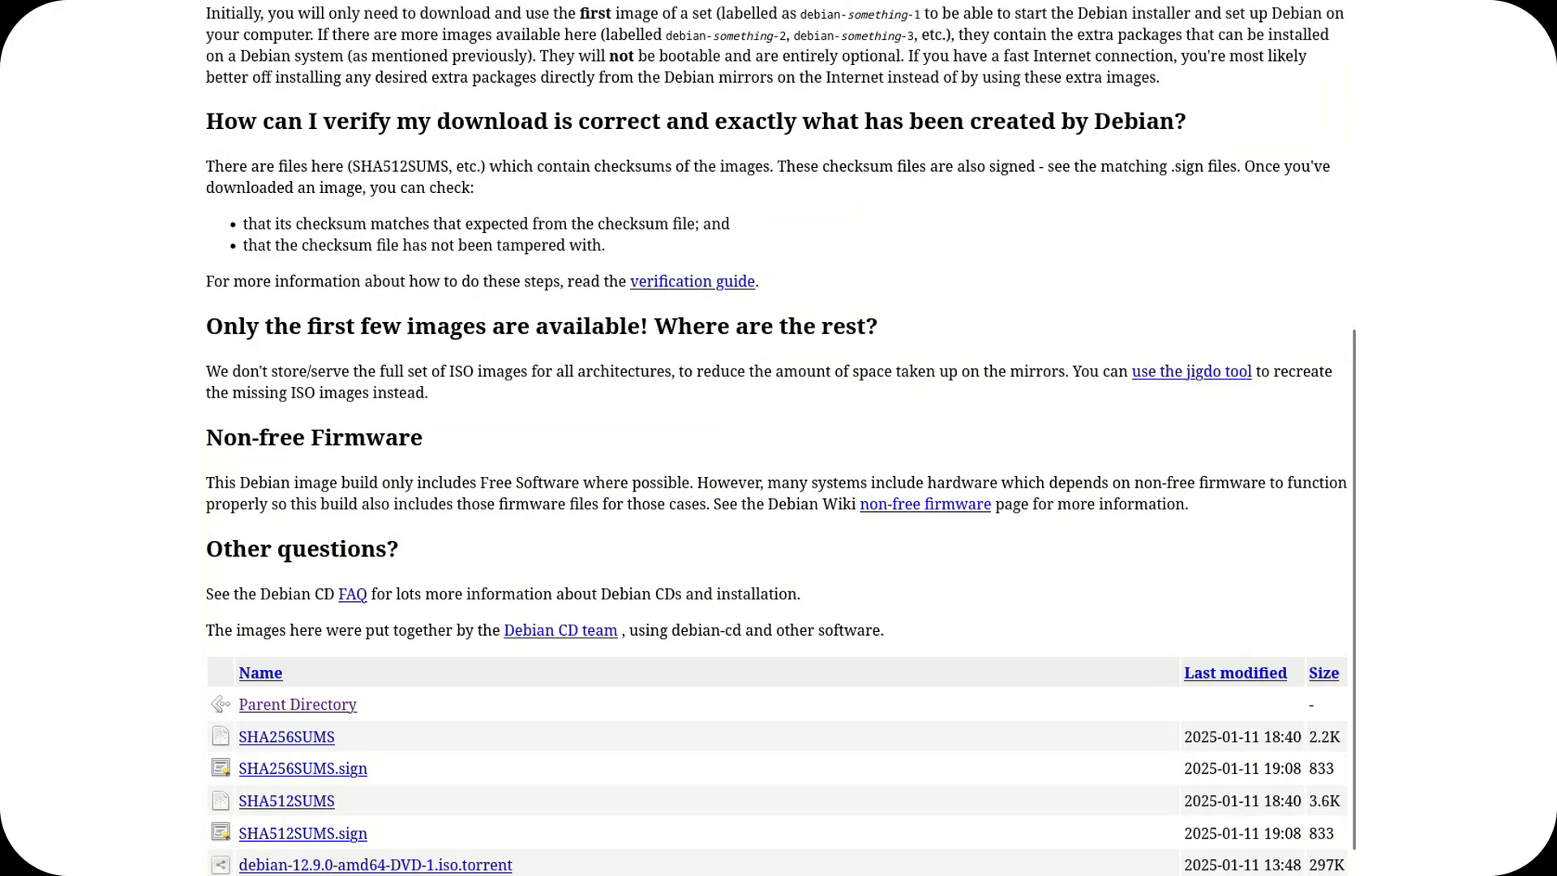
{"action": "scroll", "scroll_direction": "down", "scroll_amount": 3}
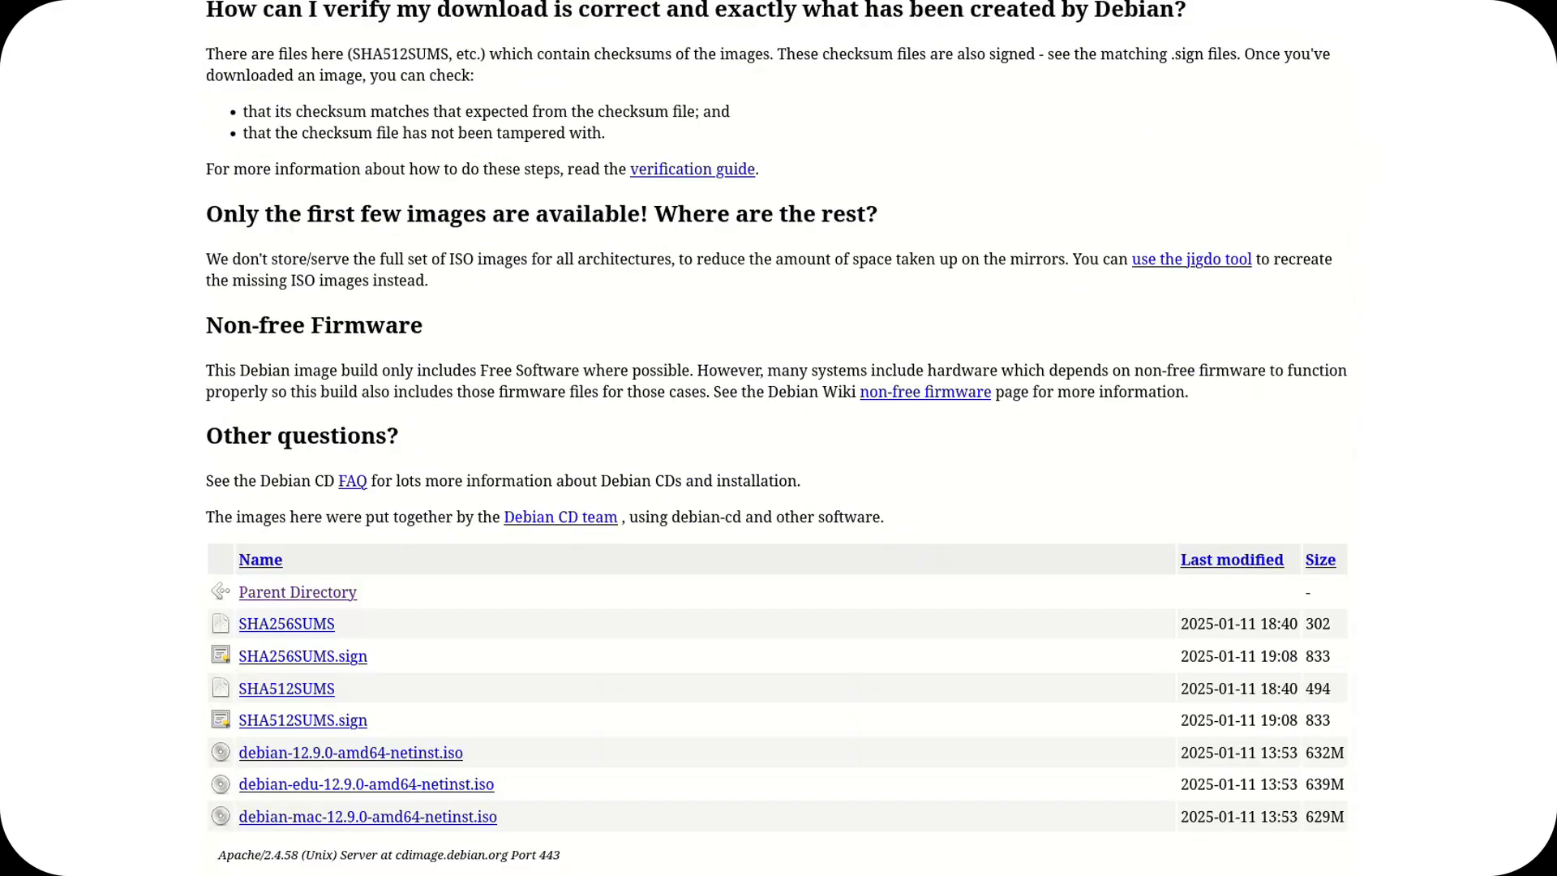
{"action": "scroll", "scroll_direction": "up", "scroll_amount": 3}
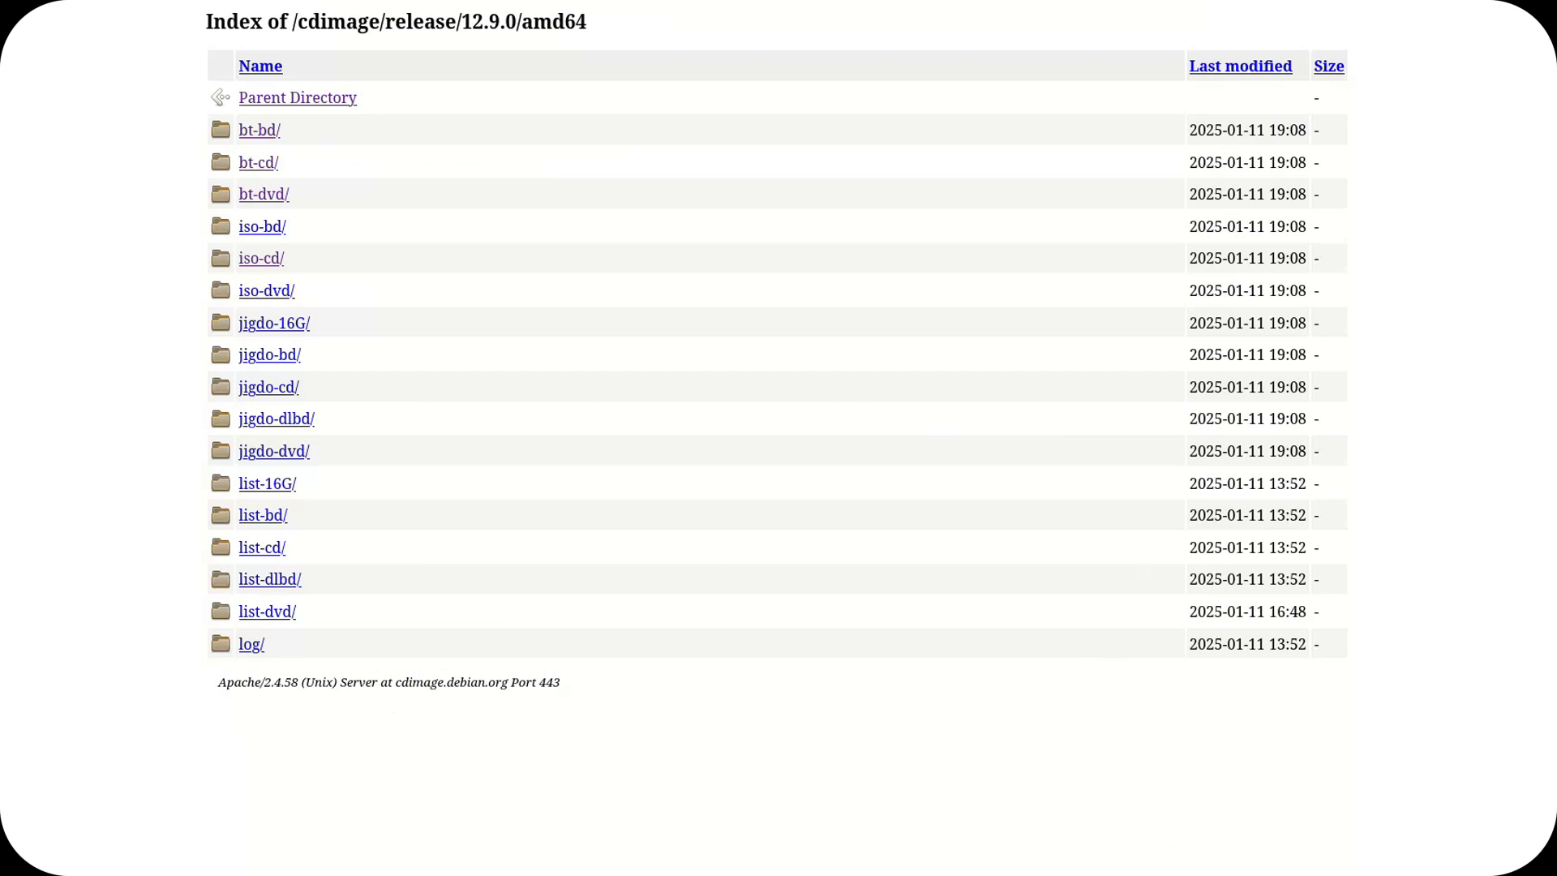
Go up to the 12.9.0 listing, glance inside source/, and return to the 12.9.0 index.
{"action": "left_click", "coordinate": [296, 97]}
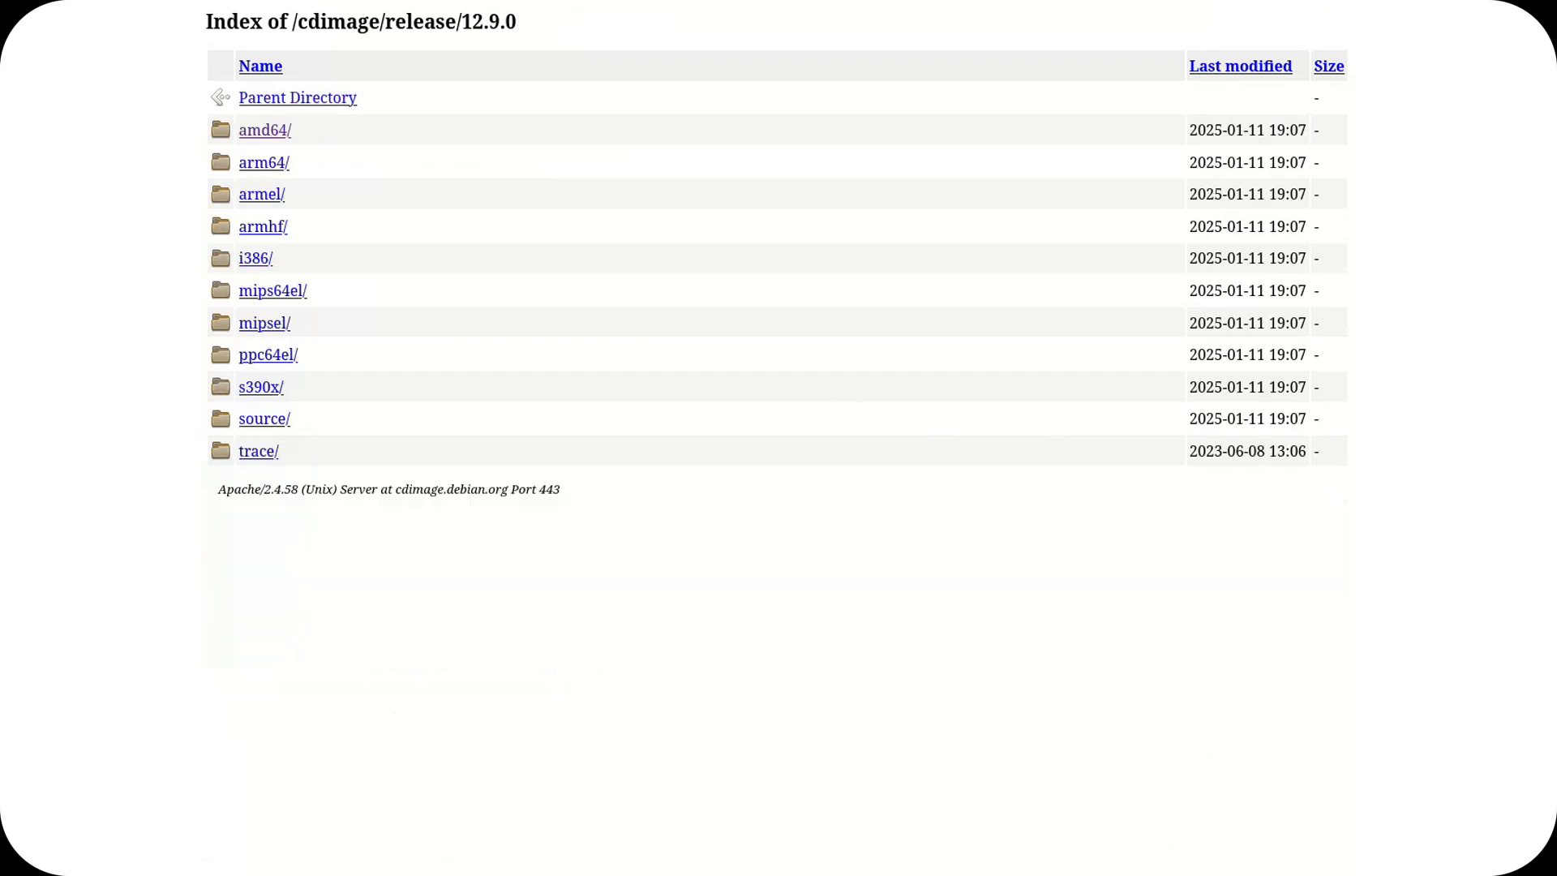
{"action": "left_click", "coordinate": [263, 419]}
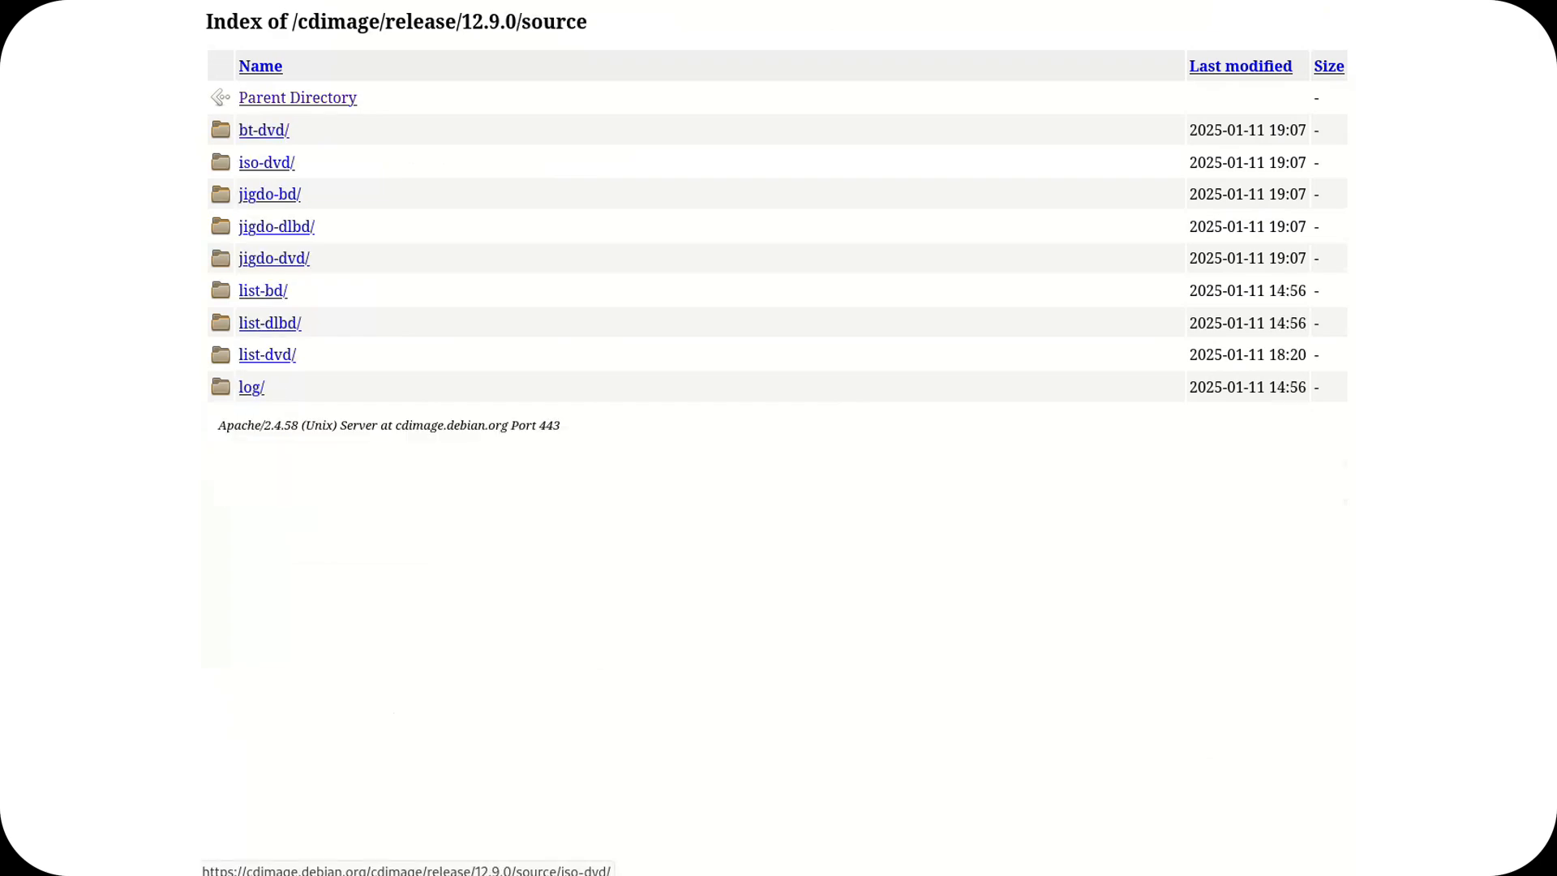
{"action": "mouse_move", "coordinate": [297, 98]}
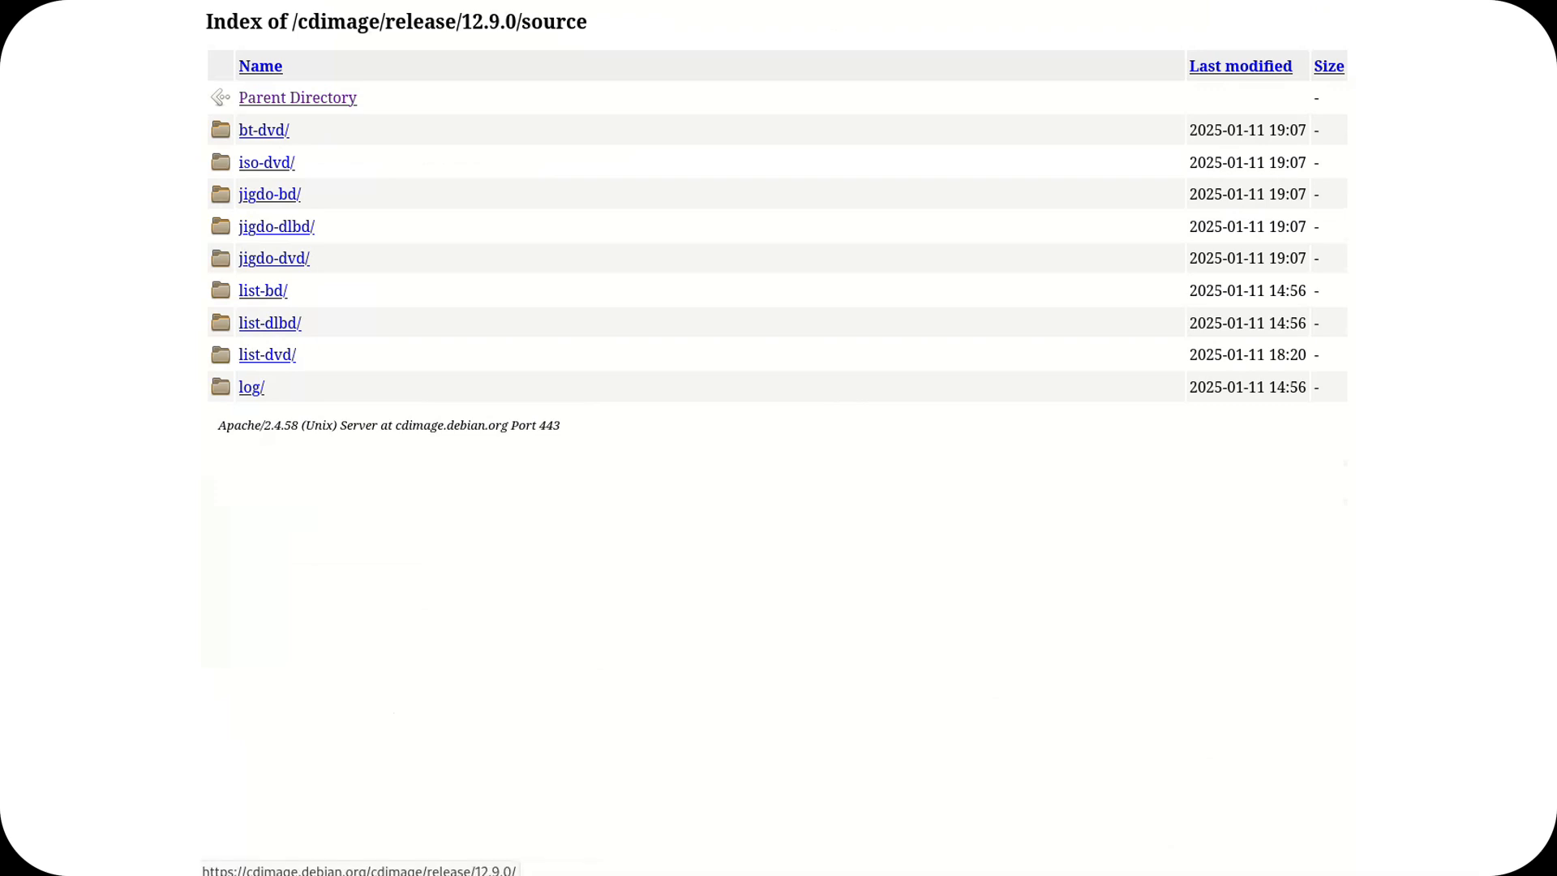
{"action": "left_click", "coordinate": [296, 97]}
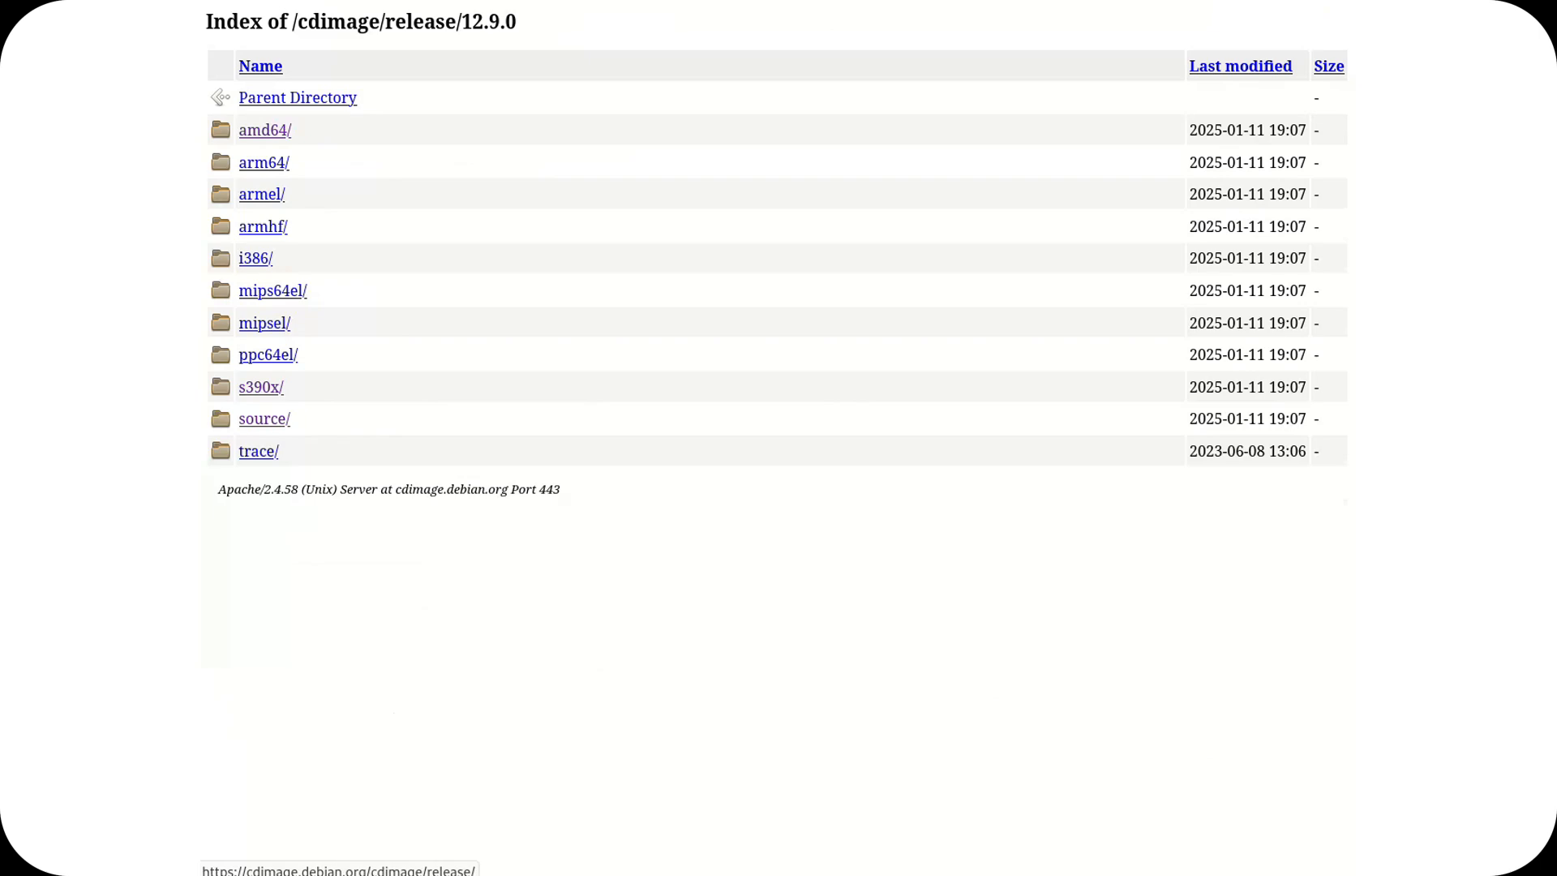
{"action": "left_click", "coordinate": [267, 355]}
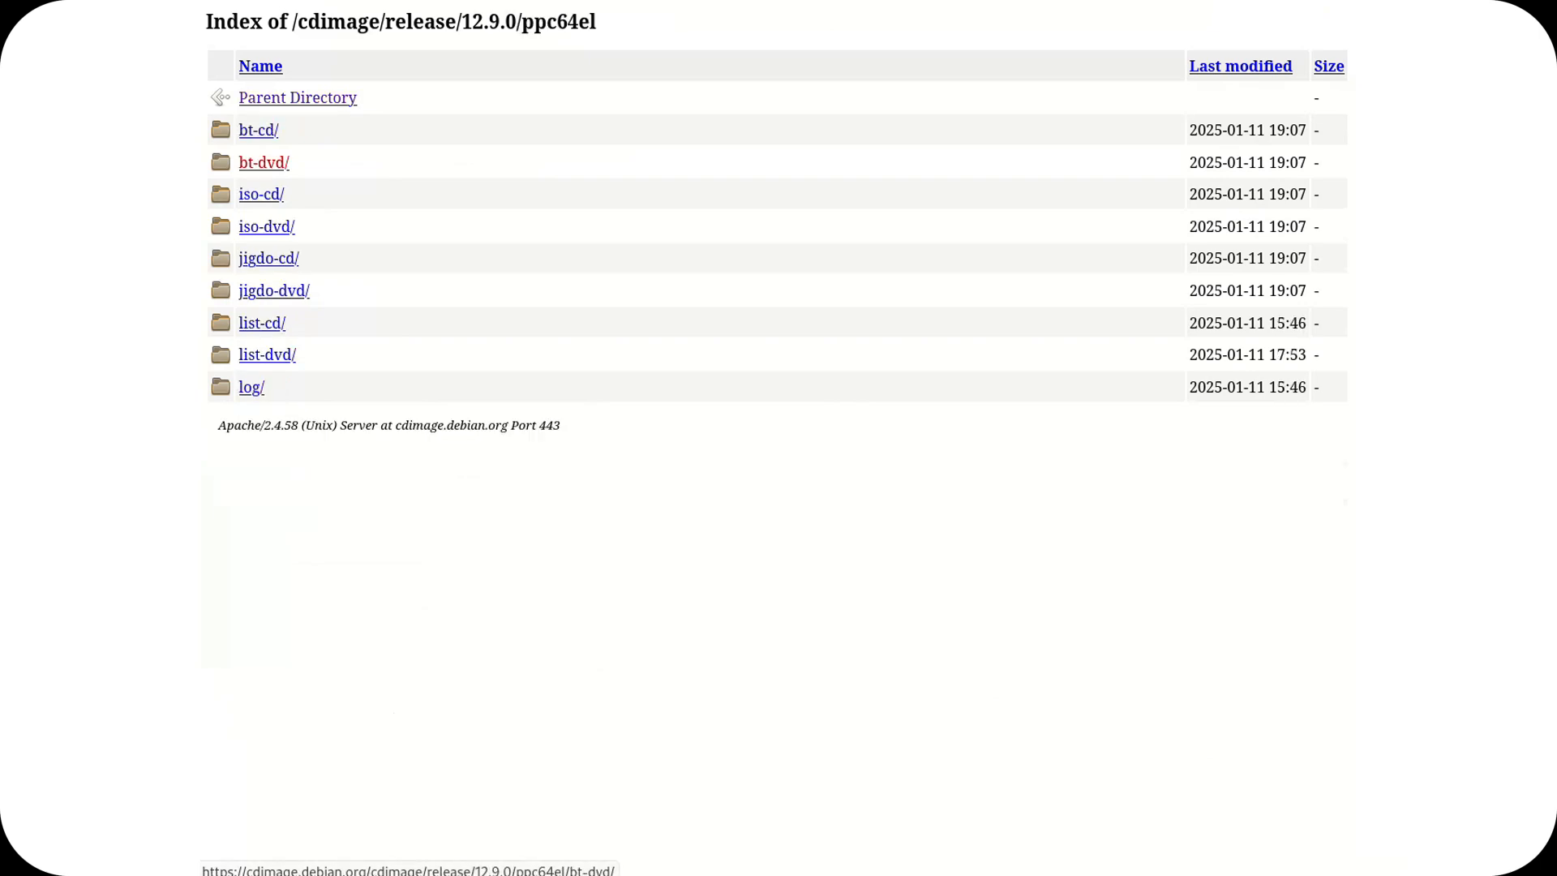
{"action": "left_click", "coordinate": [263, 162]}
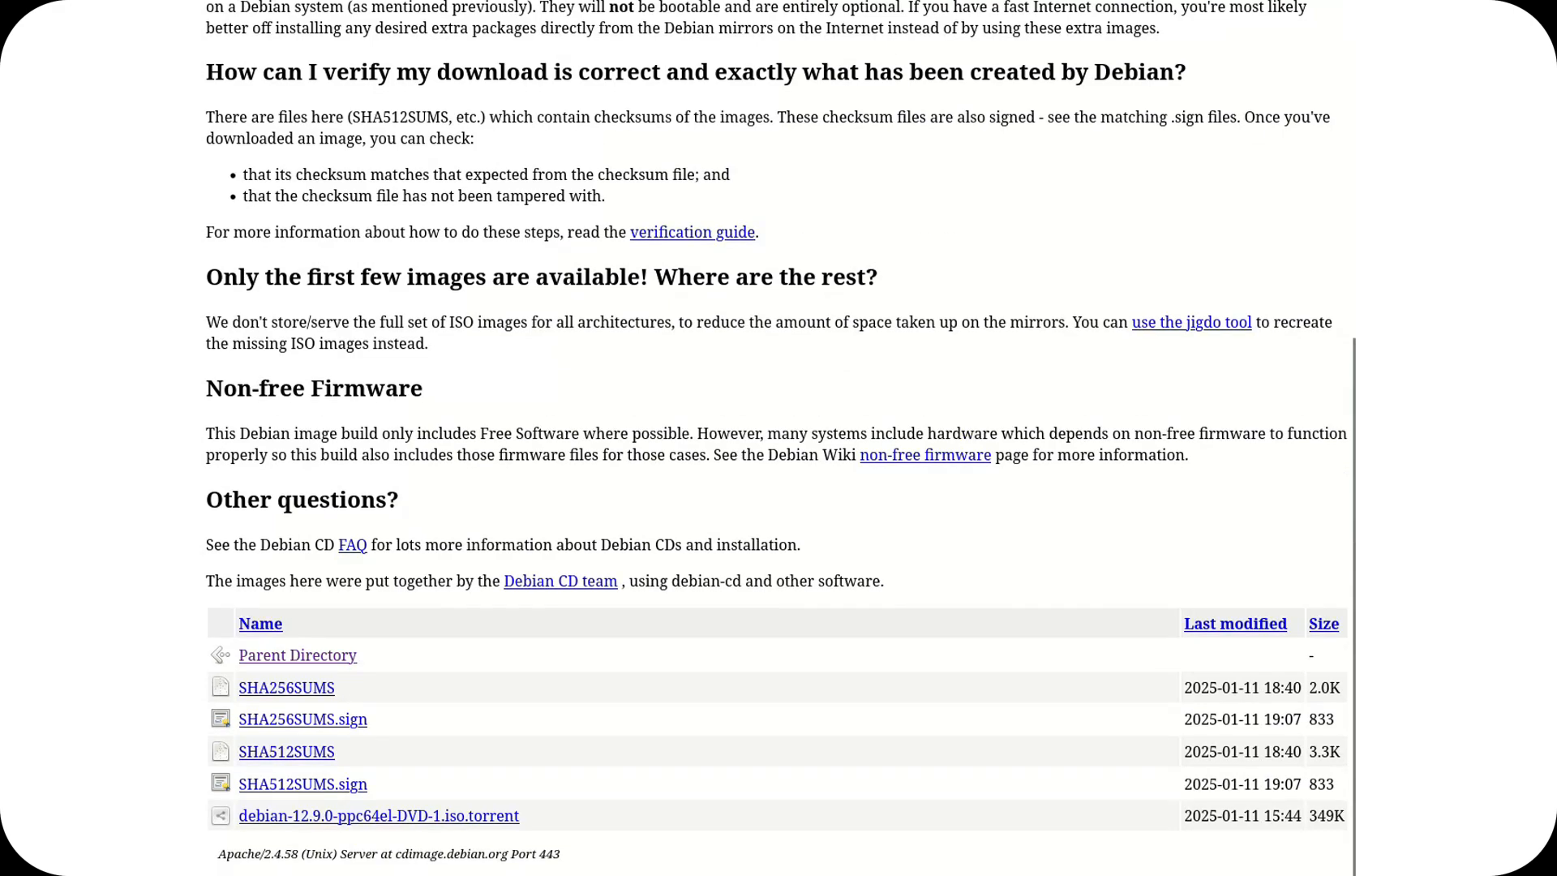
{"action": "scroll", "scroll_direction": "up", "scroll_amount": 3}
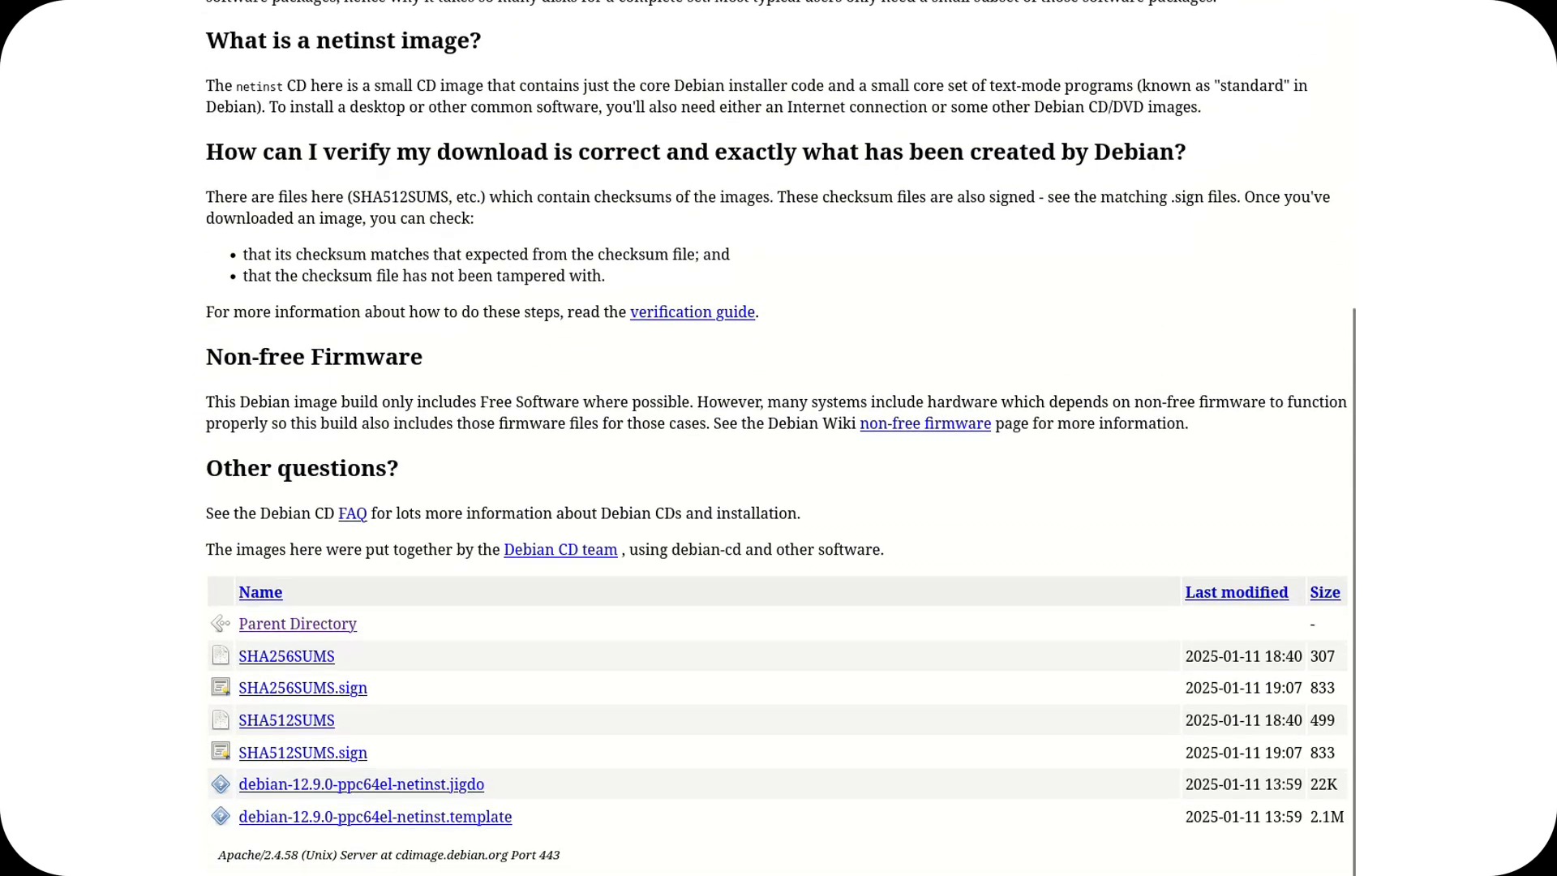
{"action": "left_click", "coordinate": [296, 622]}
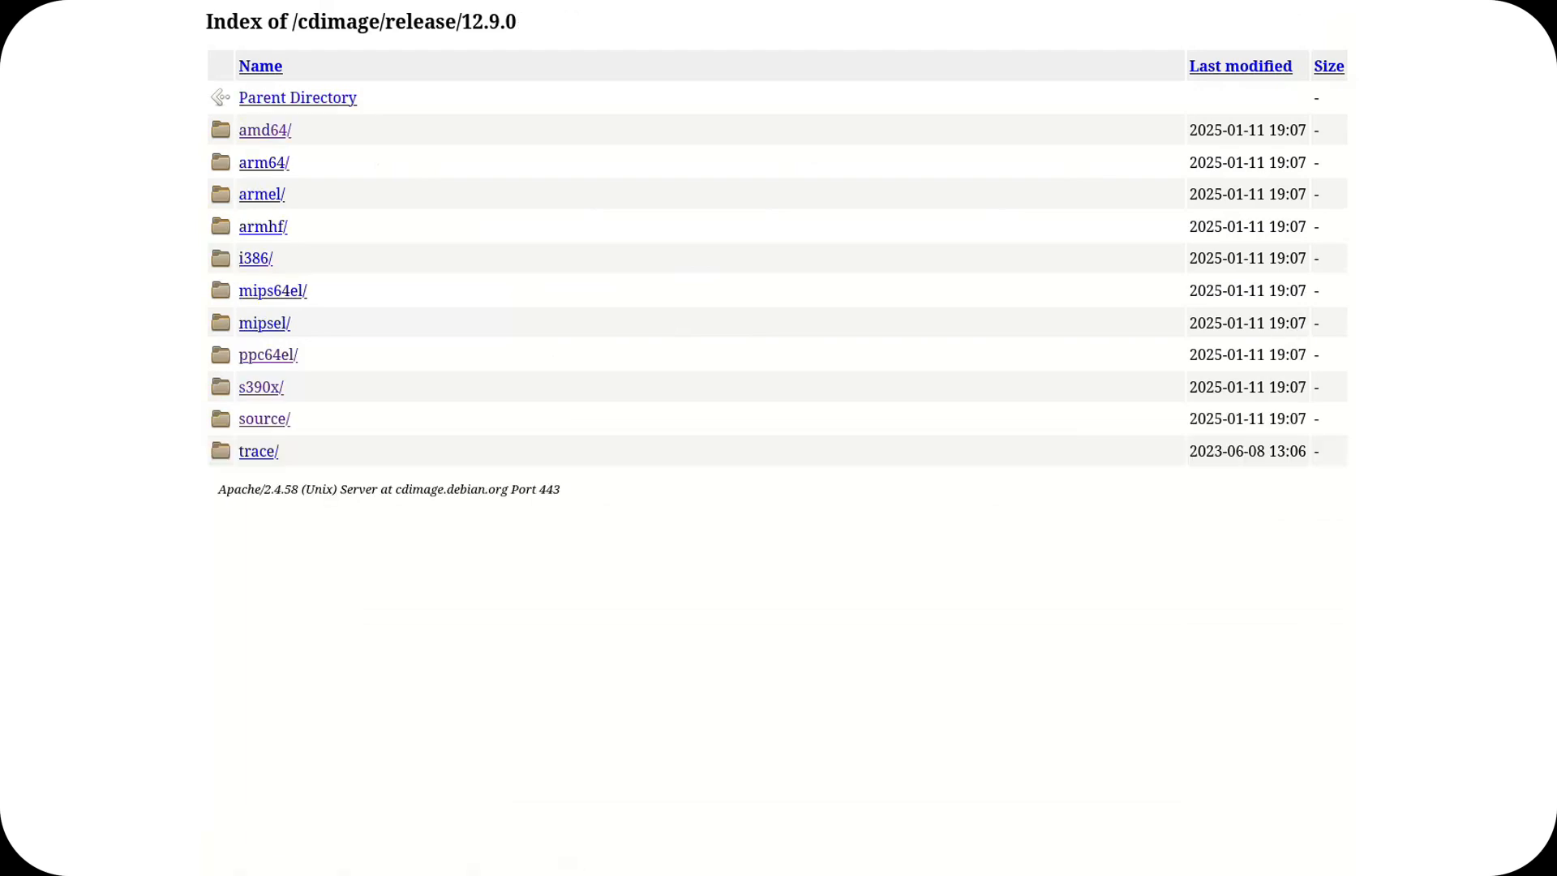
Enter the arm64 architecture folder of the 12.9.0 release.
{"action": "left_click", "coordinate": [257, 449]}
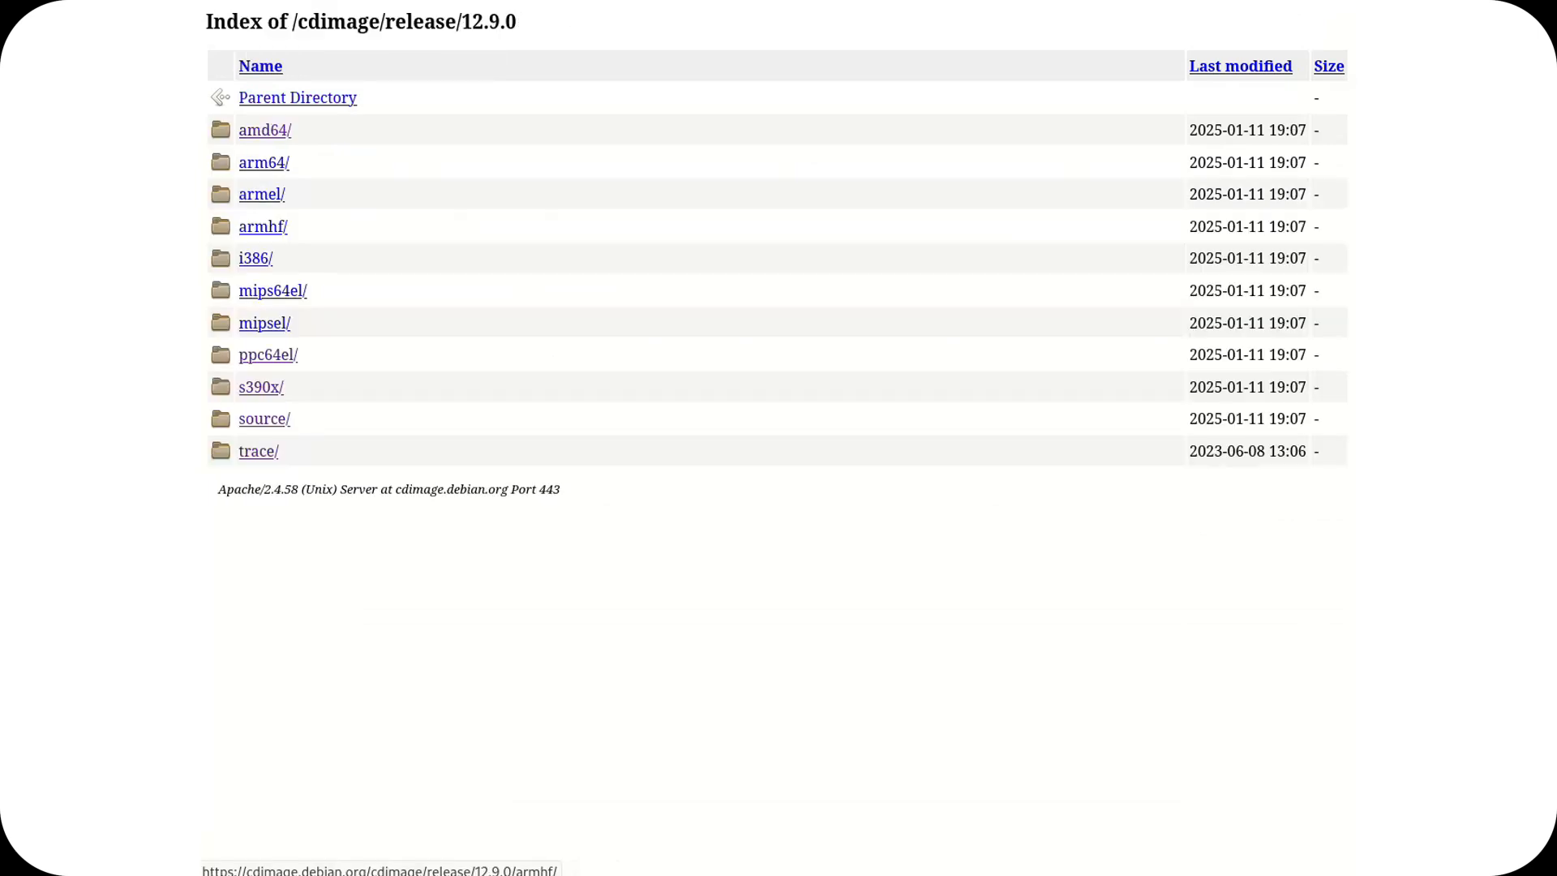
{"action": "left_click", "coordinate": [263, 162]}
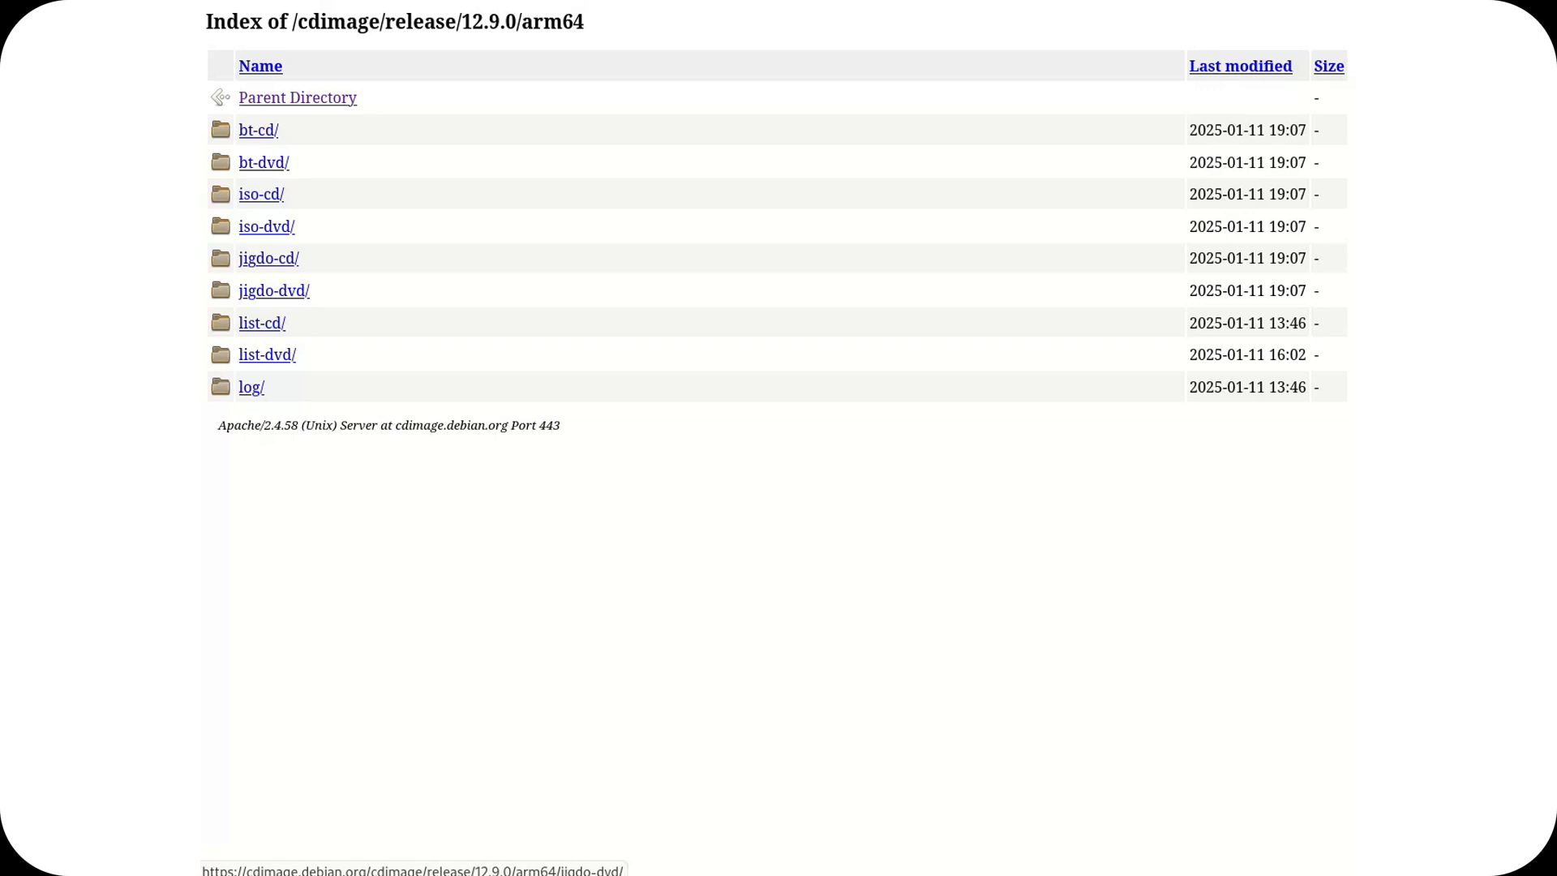